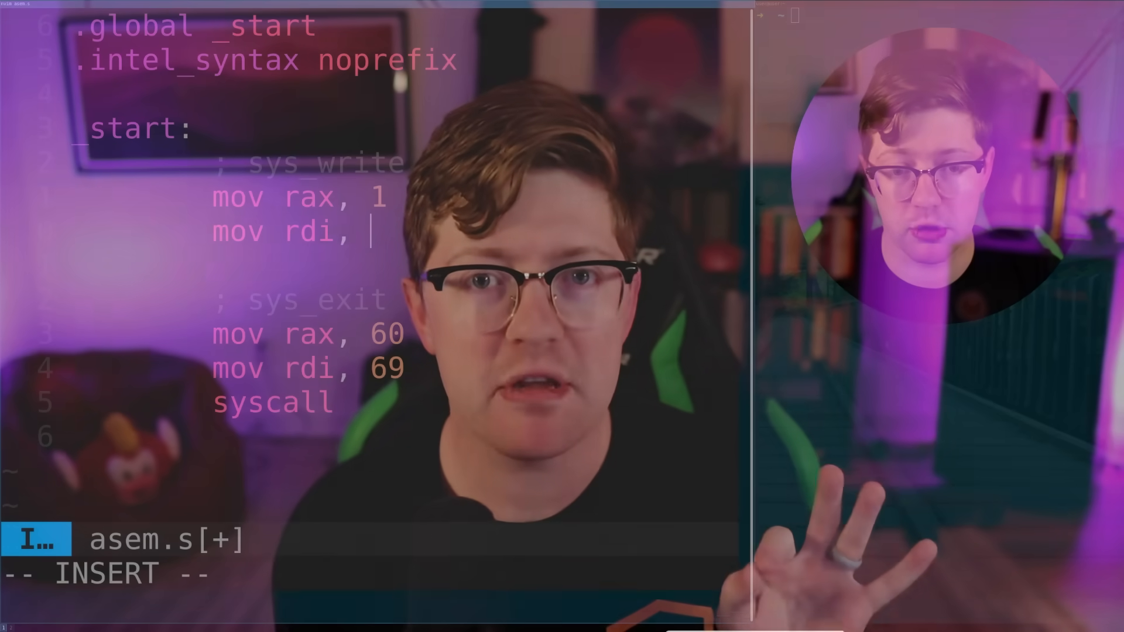
Step: Check the gcc, as and ld tools in the shell, cancelling the assembler waiting for input
type("1")
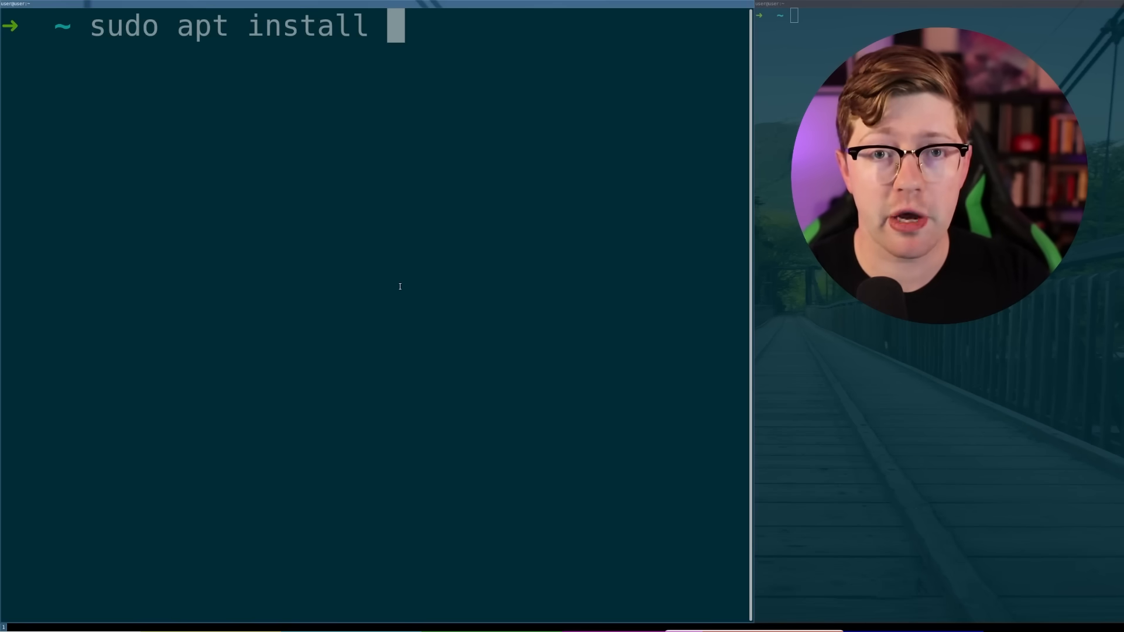
type("gcc")
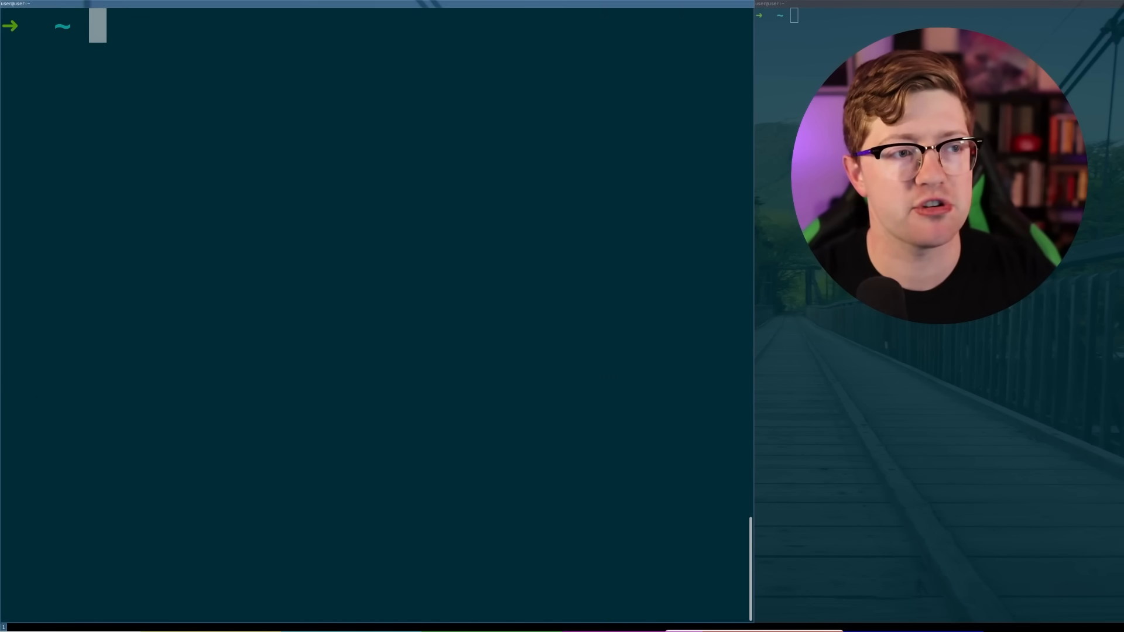
type("as")
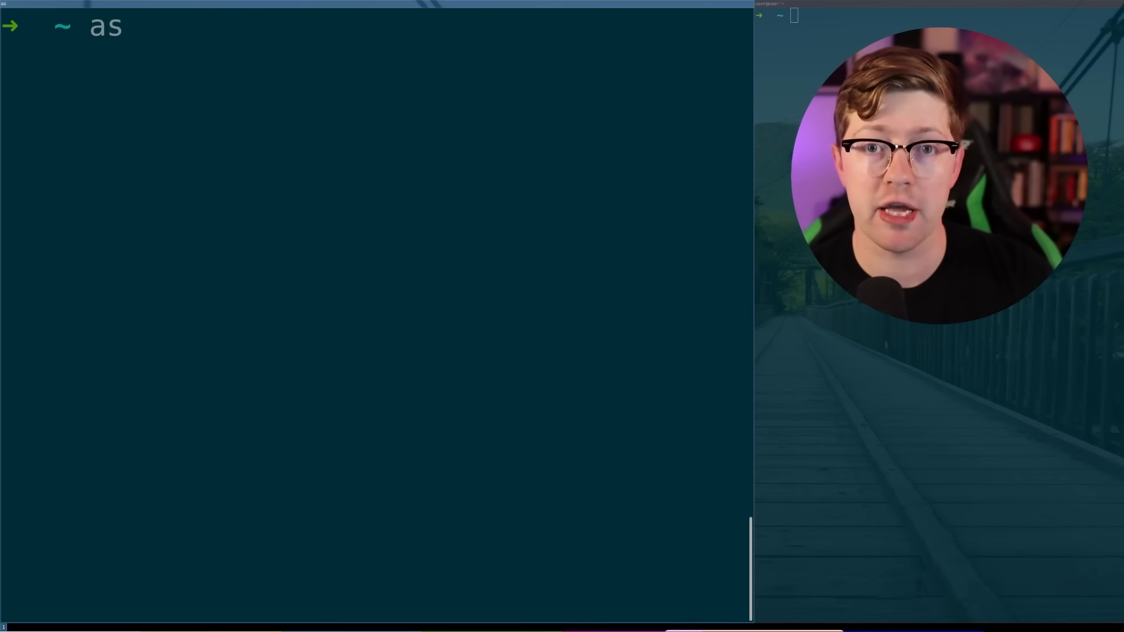
key("ctrl+c")
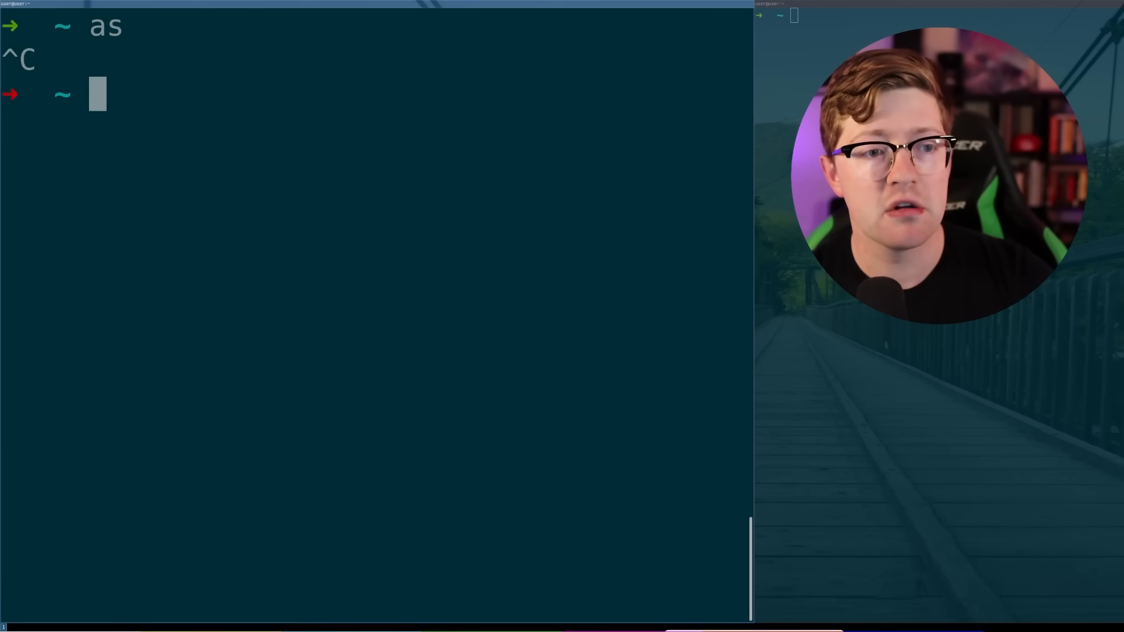
type("ld")
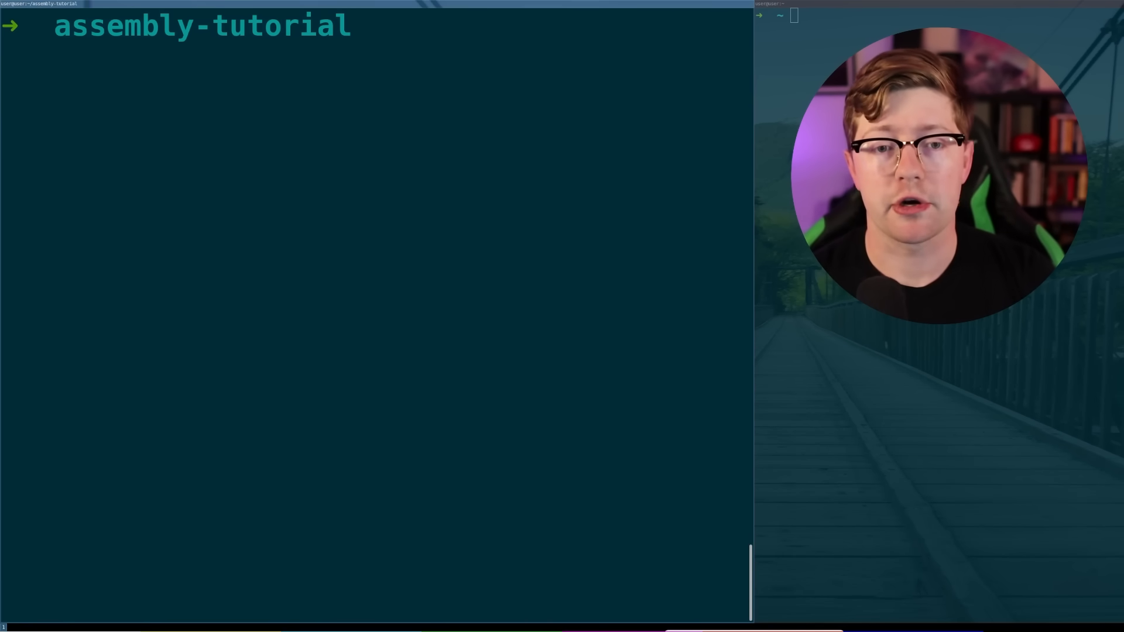
Step: Start asem.s with .global _start, .intel_syntax noprefix and a _start: label
type("vim")
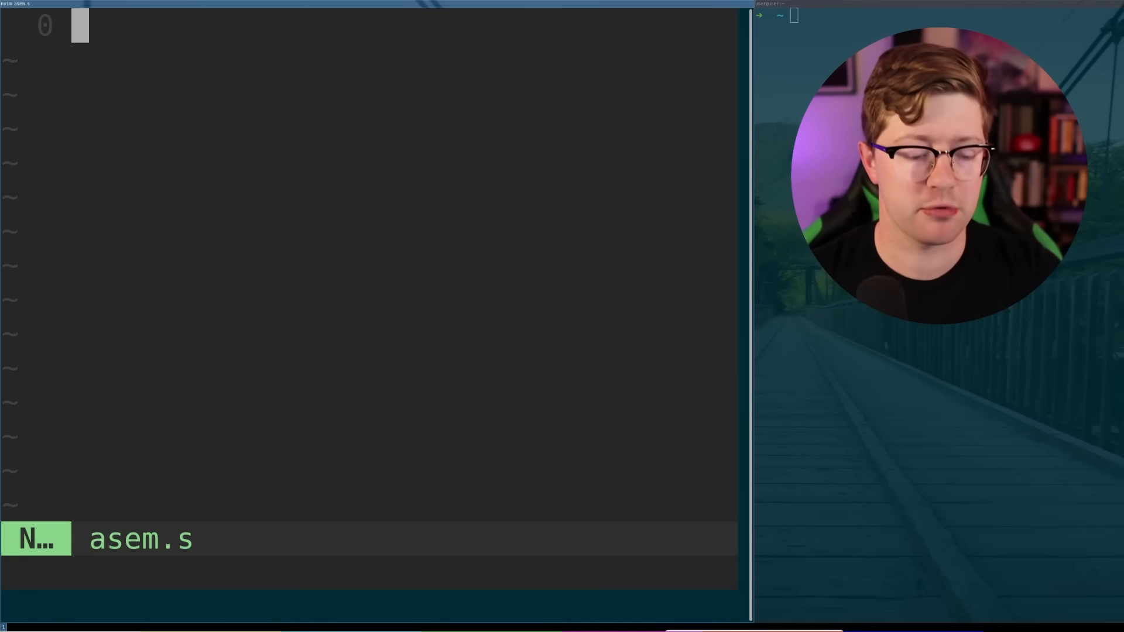
type(".globa")
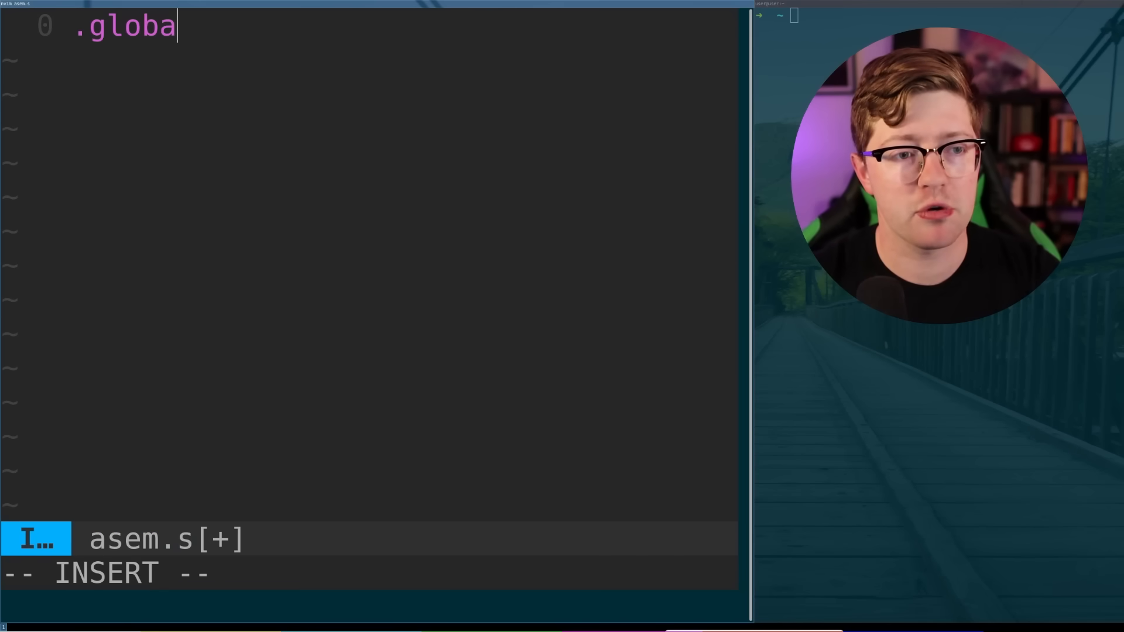
type("l _start")
type(".")
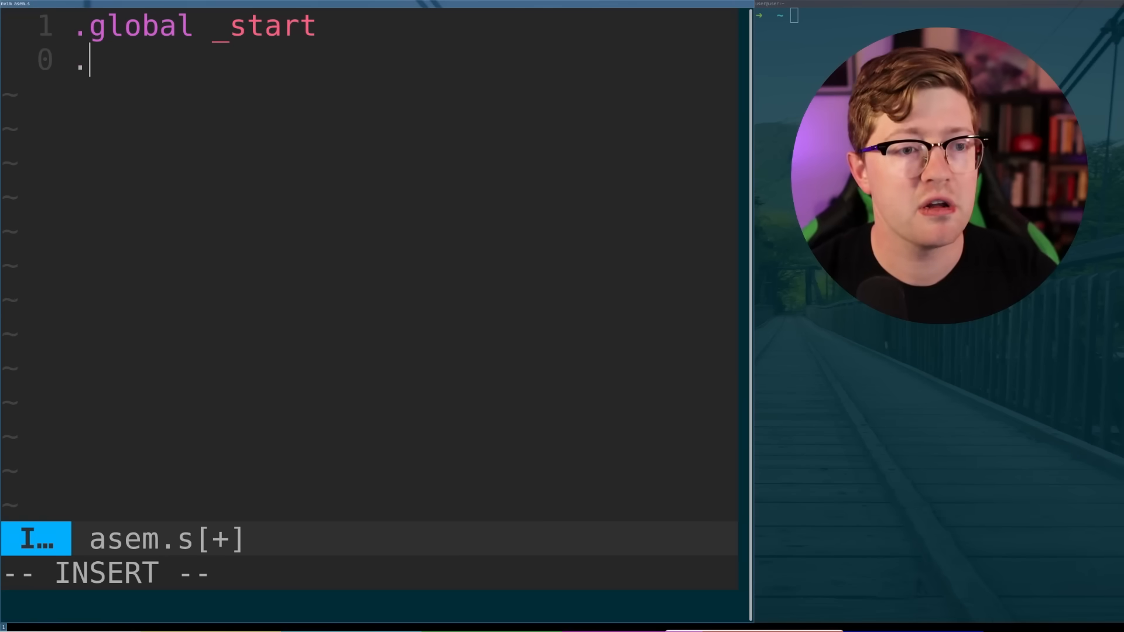
type("intel_syntax nopref")
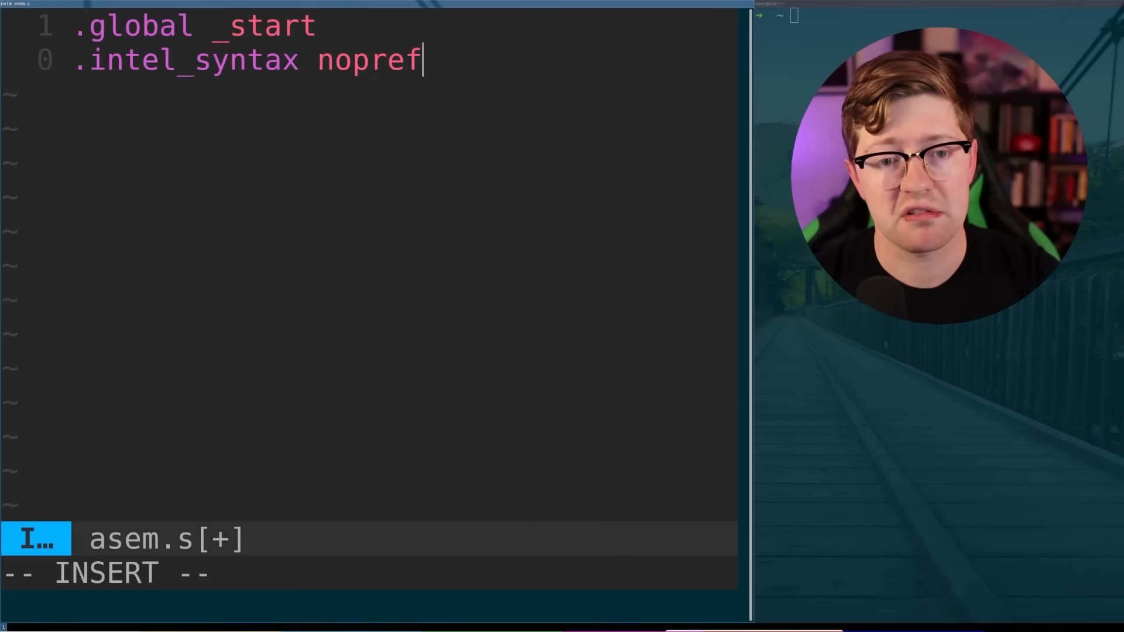
type("ix")
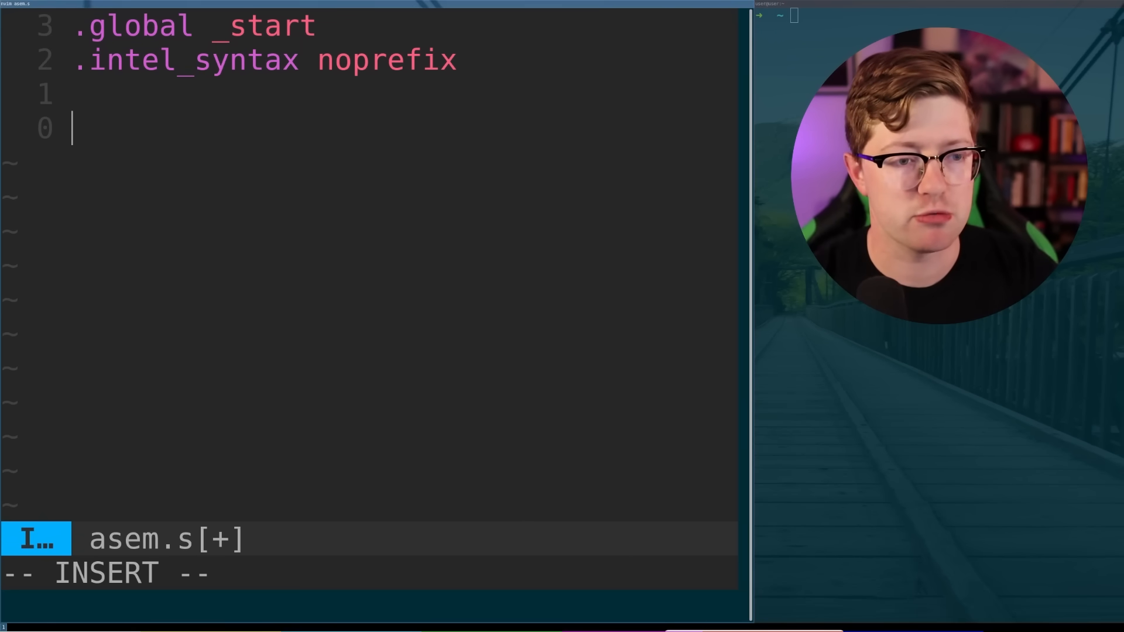
type("_start:")
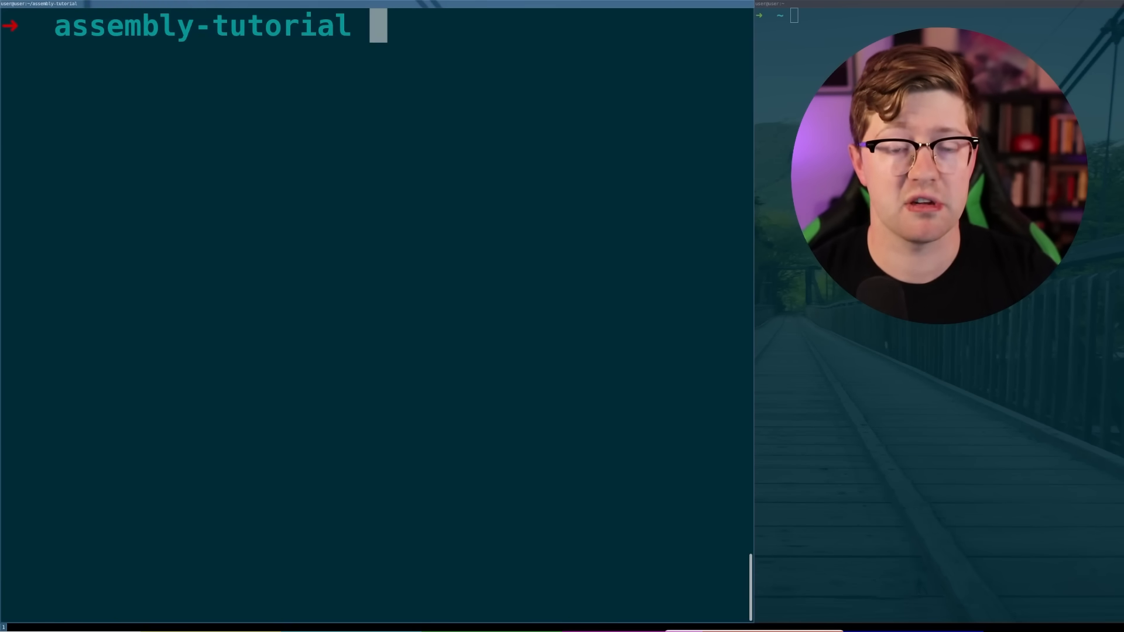
Step: Assemble asem.s into asem.o with as and inspect the object with file
type("as")
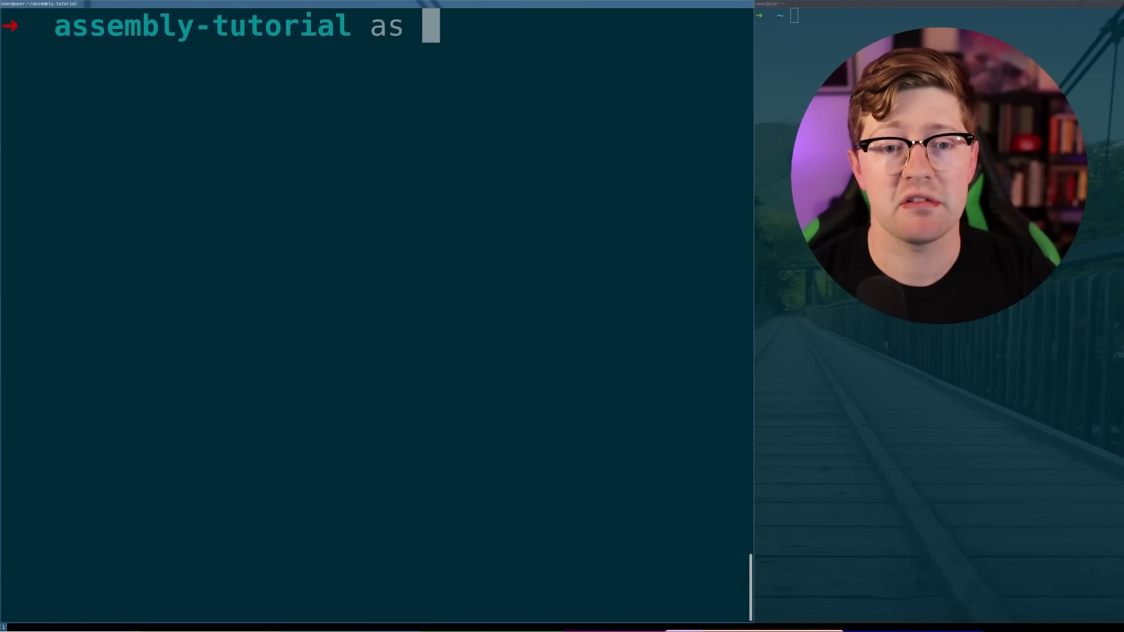
type("asem.s")
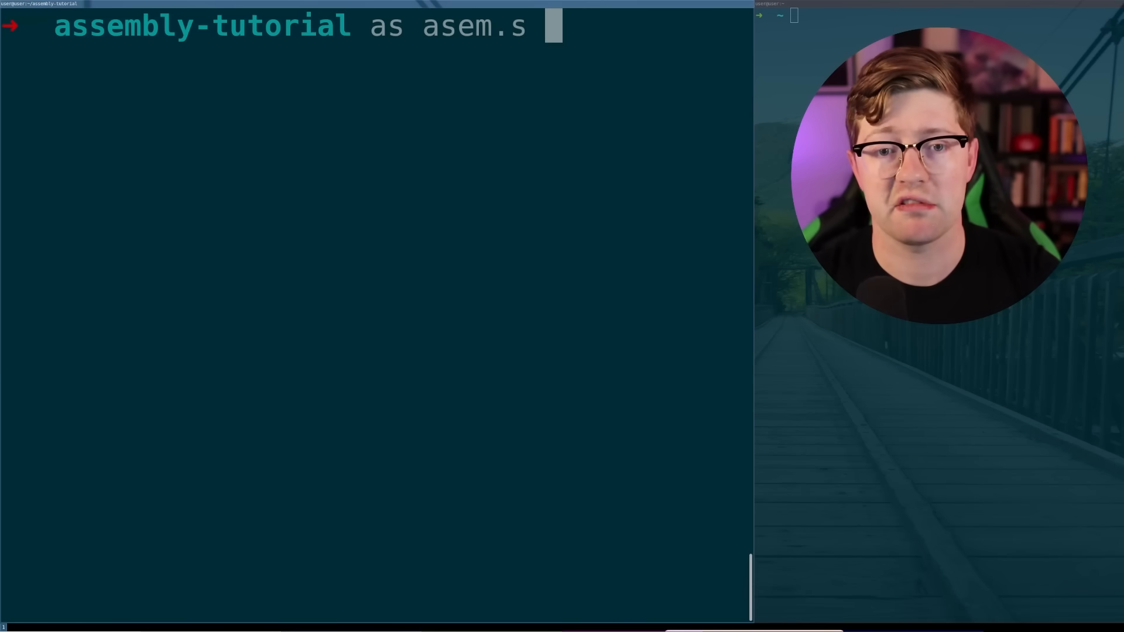
type("-o asem.o")
type("ls")
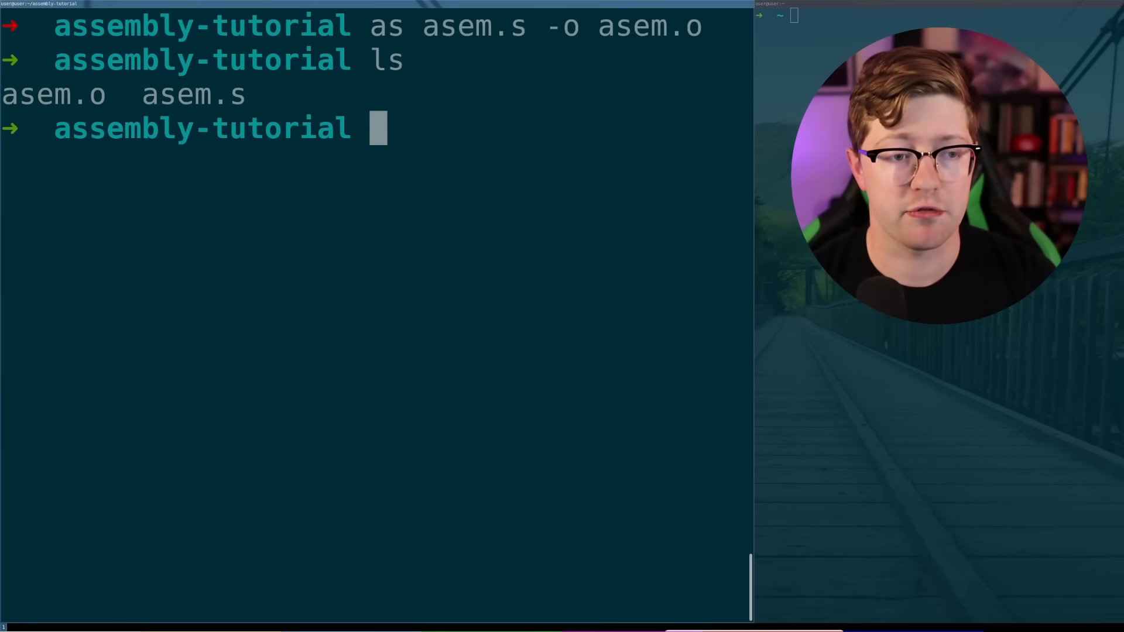
type("file asem.")
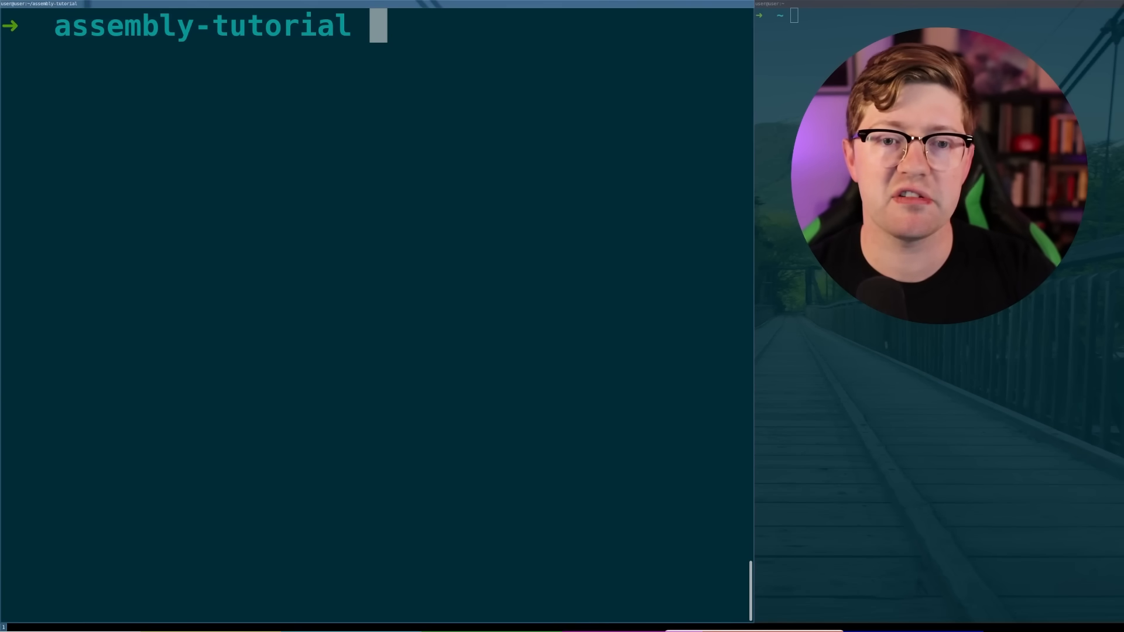
Step: Link asem.o into a static asem executable with gcc -nostdlib and run ./asem
type("gcc -o asem asem.o")
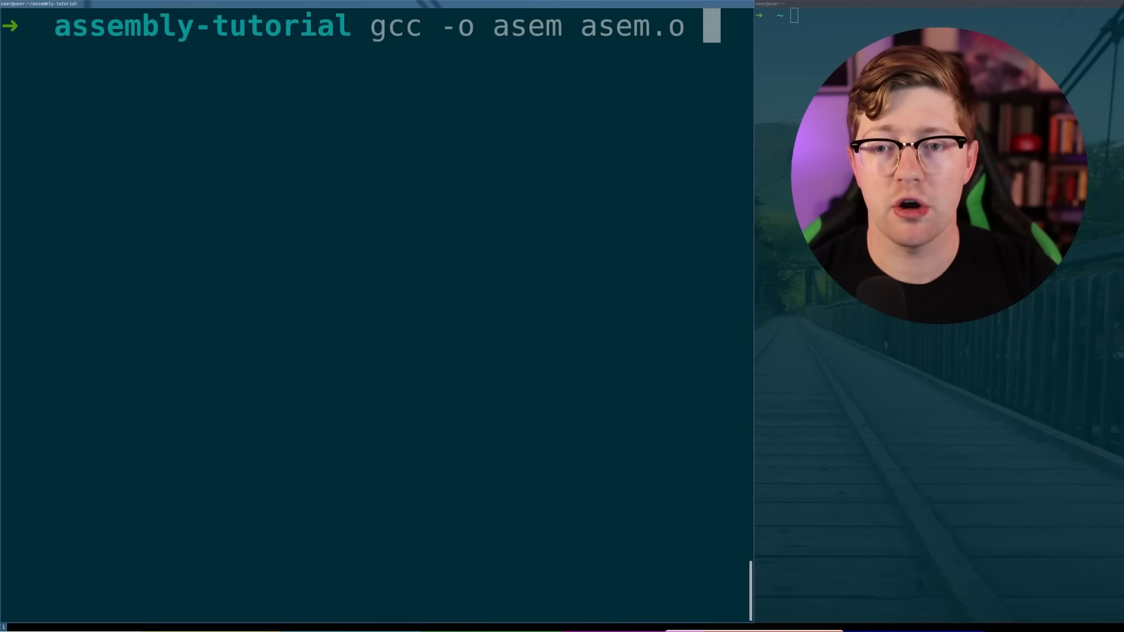
type("-nostdlib -static")
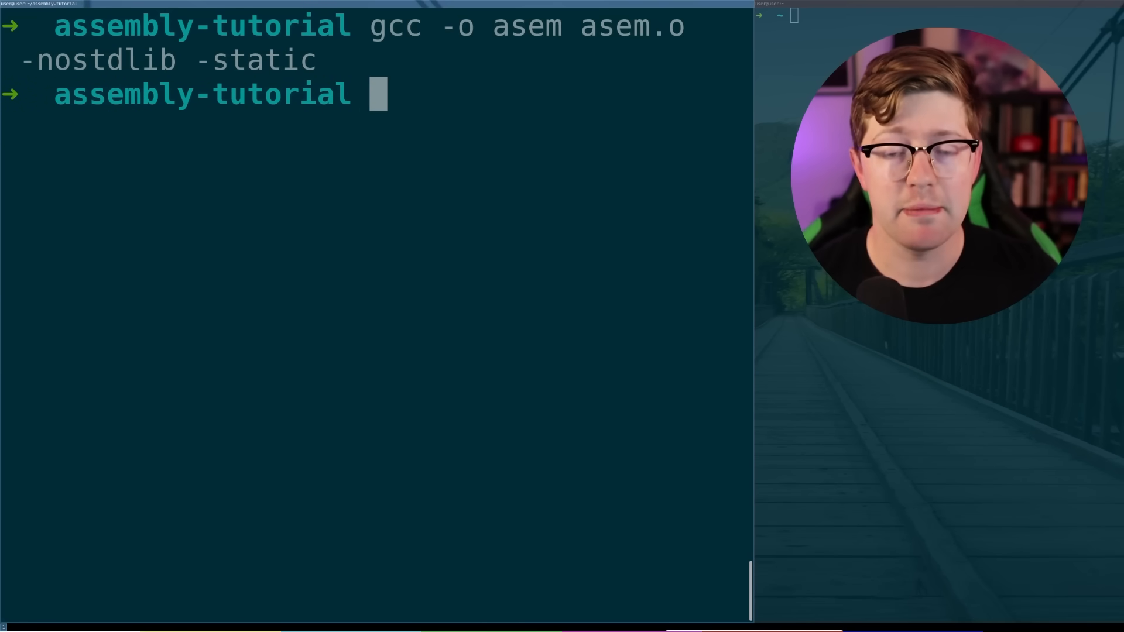
type("./asem")
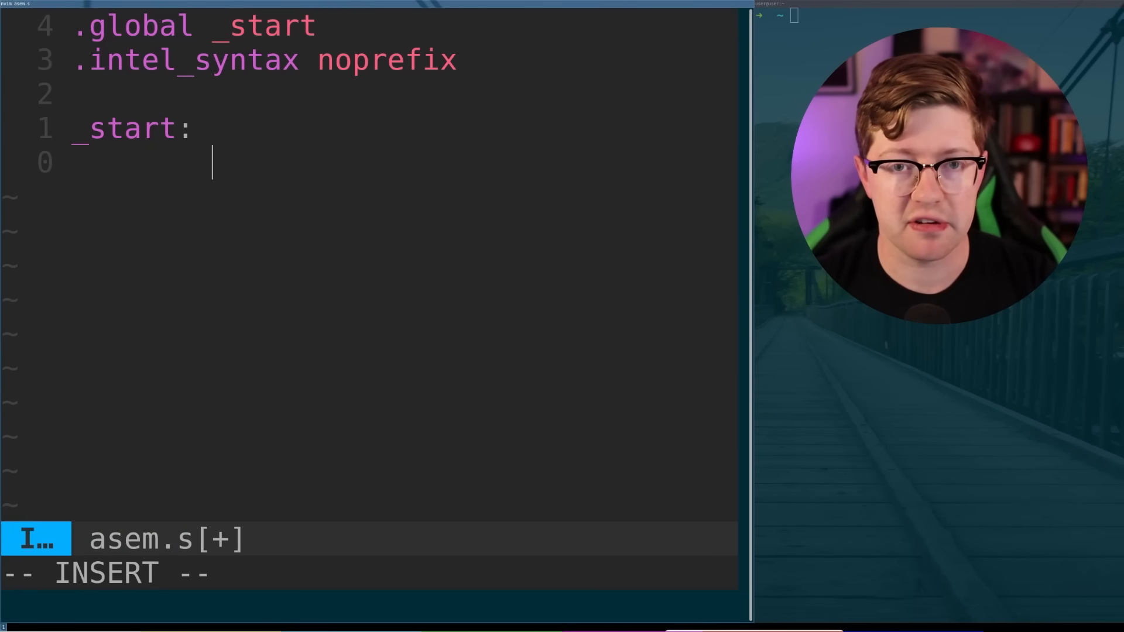
Step: Add mov rdi under _start, then recall the build command and rerun ./asem
type("mov")
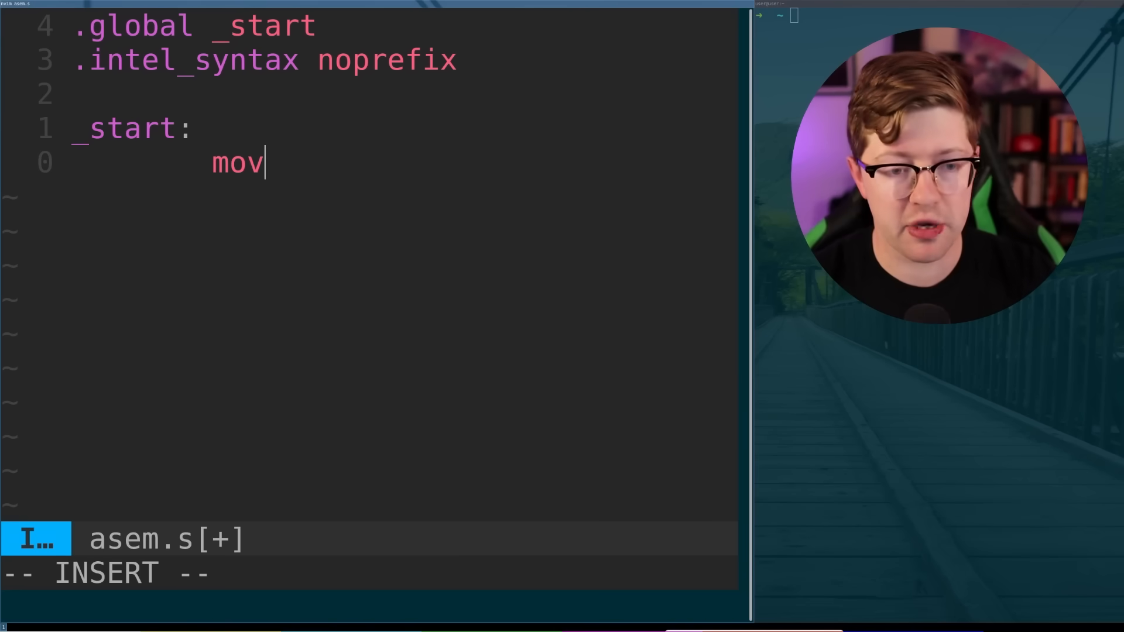
type("rdi, 8")
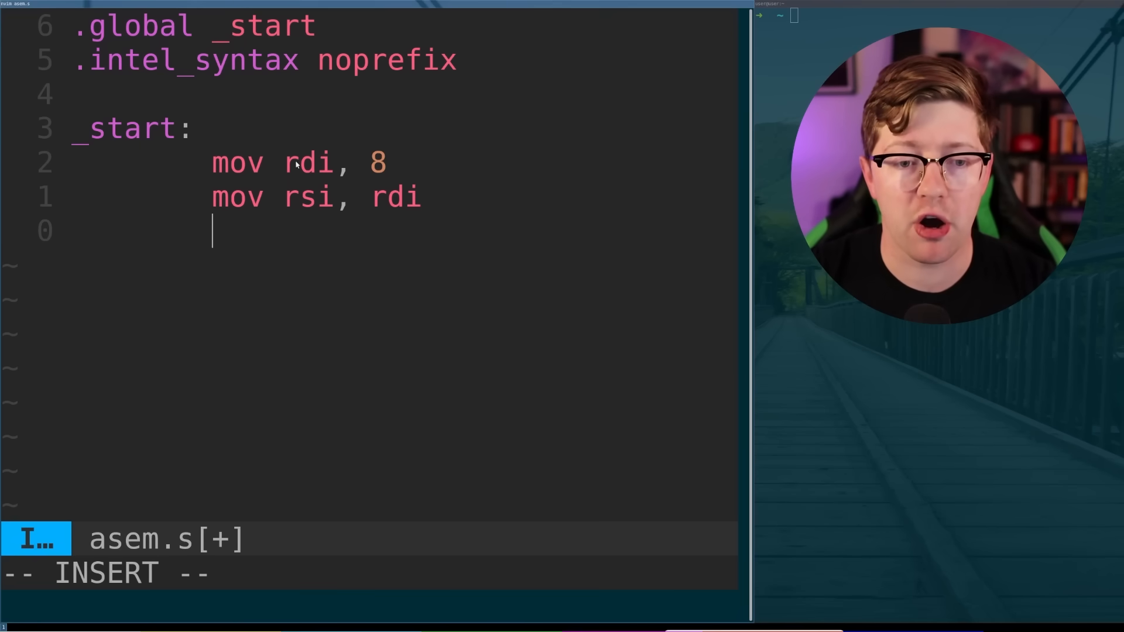
mouse_move(473, 211)
type("file asem.o")
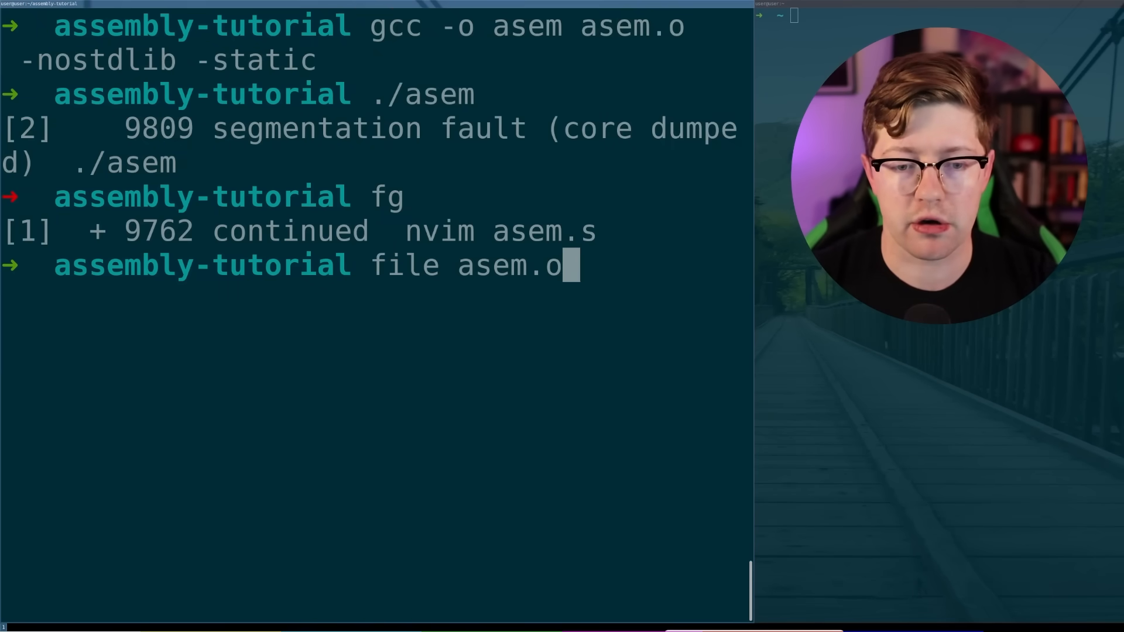
key("ctrl+r")
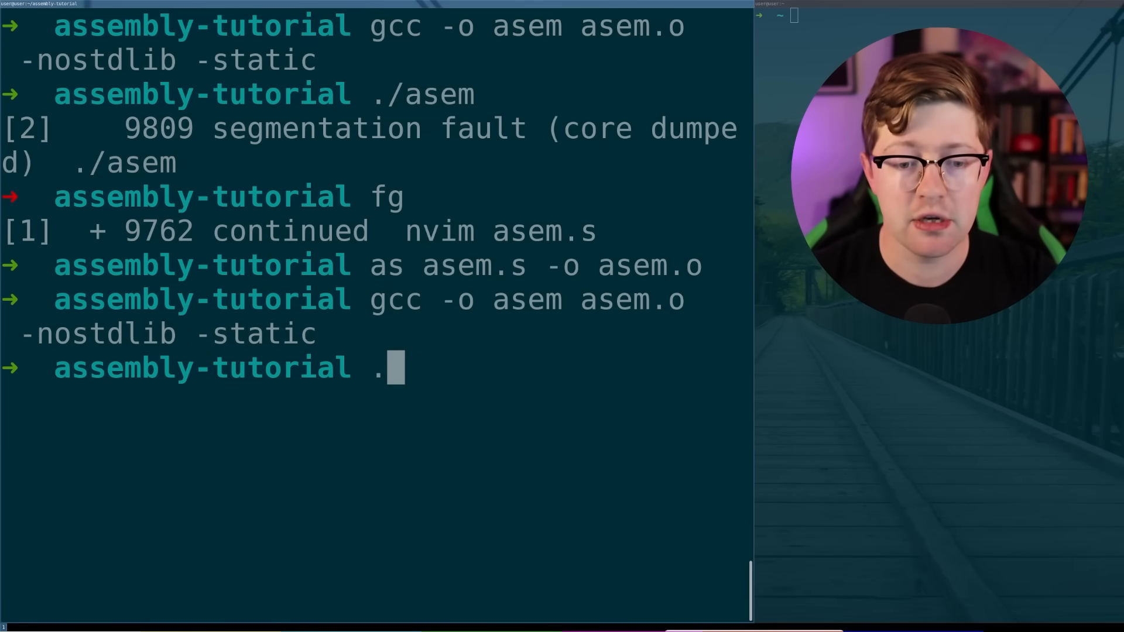
type("/asem")
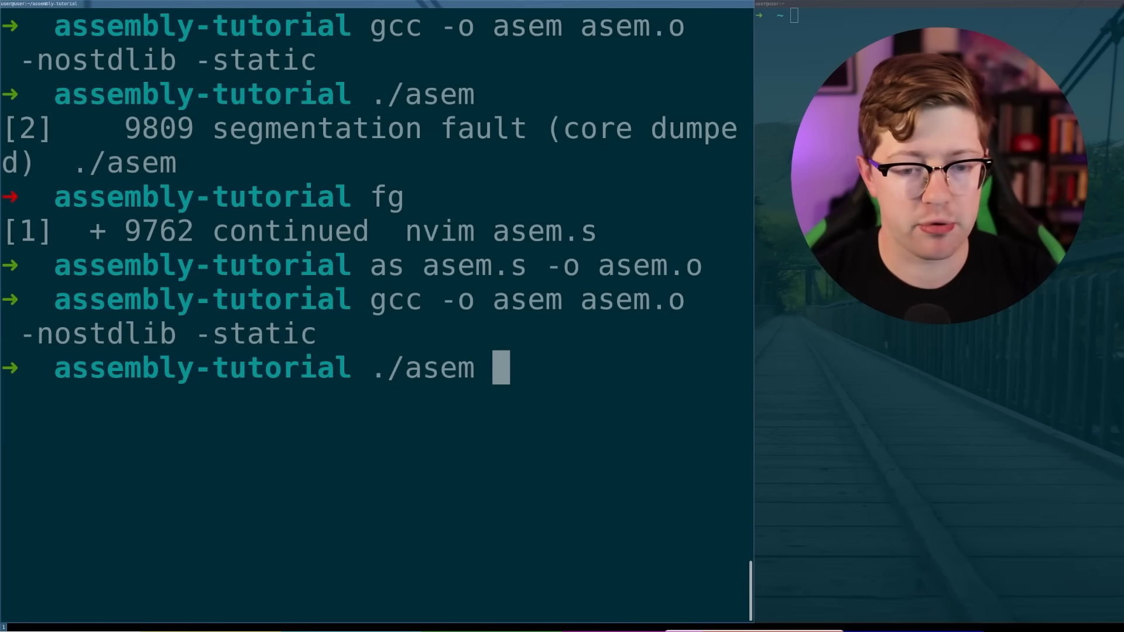
key("Return")
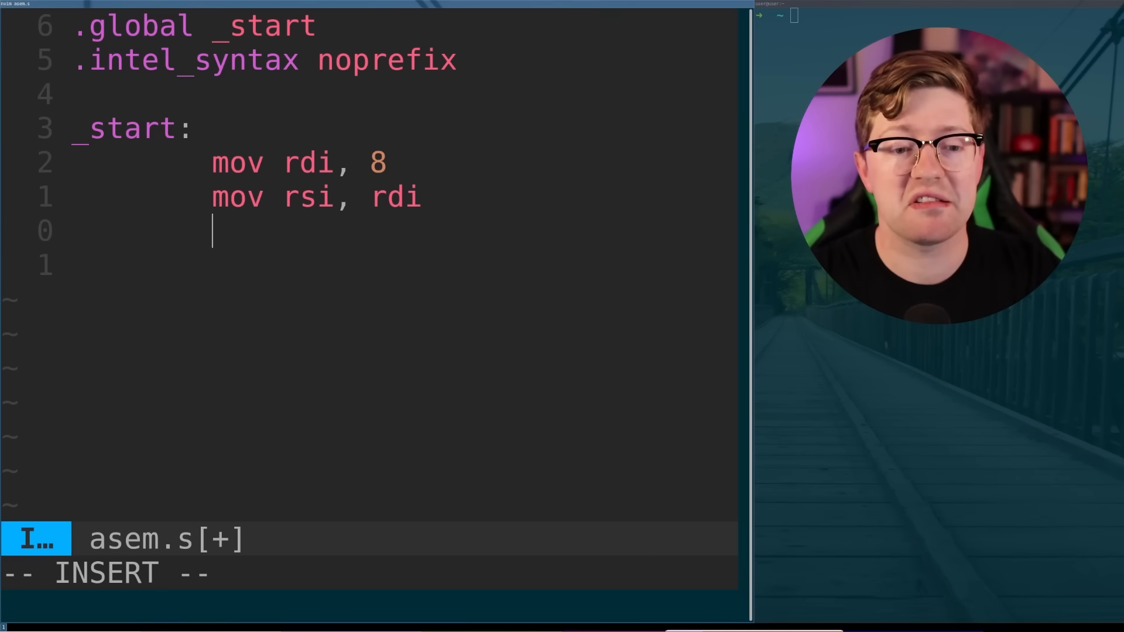
Step: Continue the mov rsi, rdi line under _start
type("s")
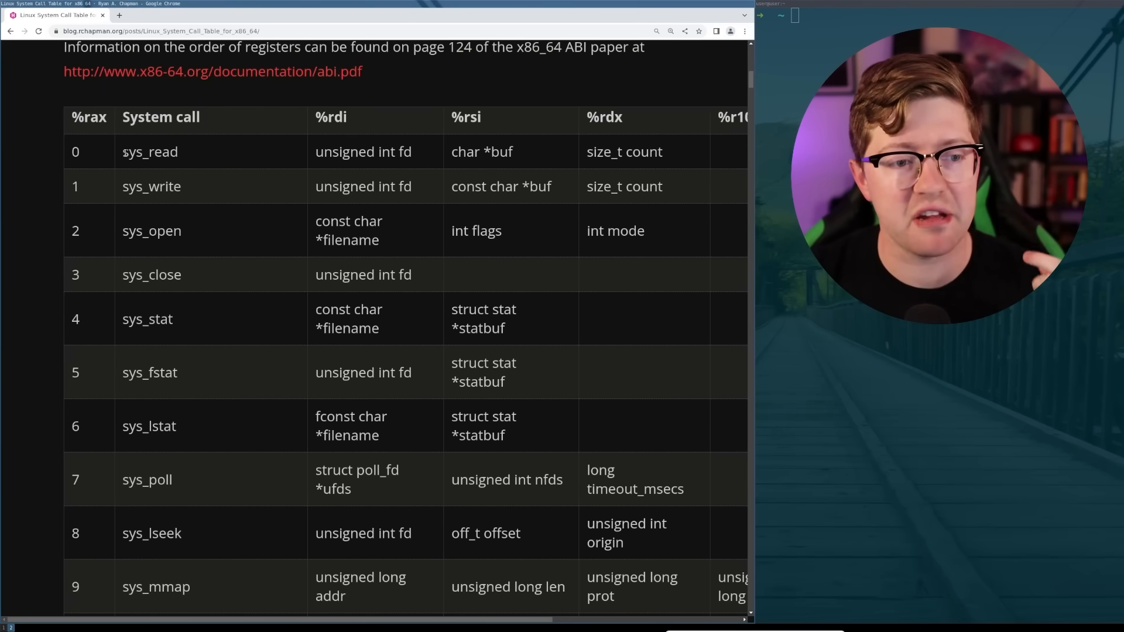
left_click_drag(121, 143, 186, 372)
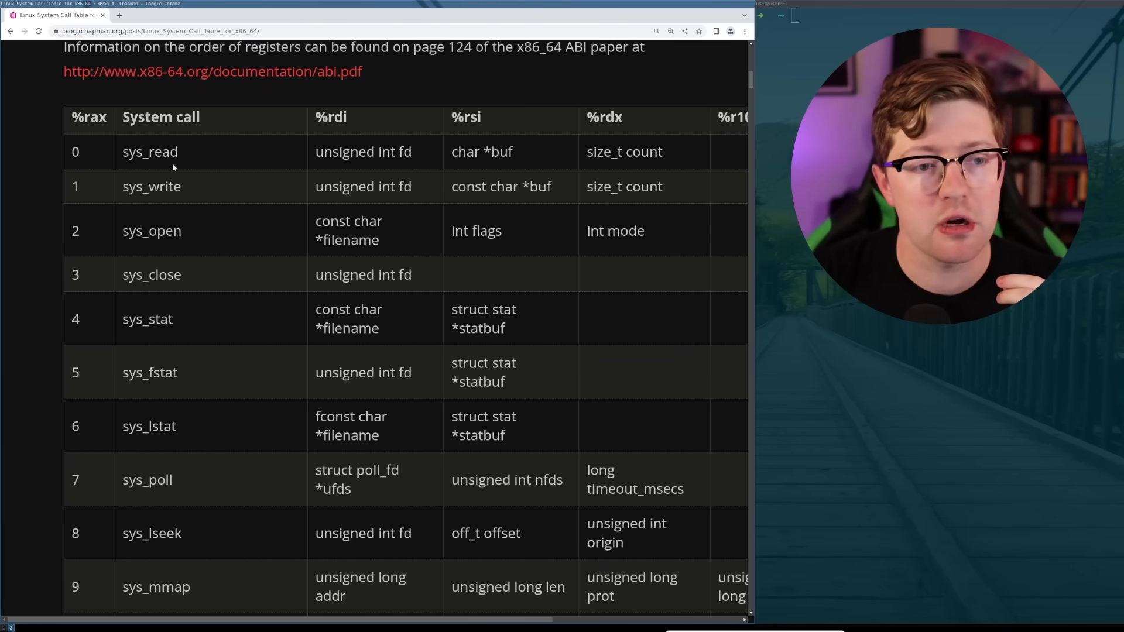
double_click(151, 186)
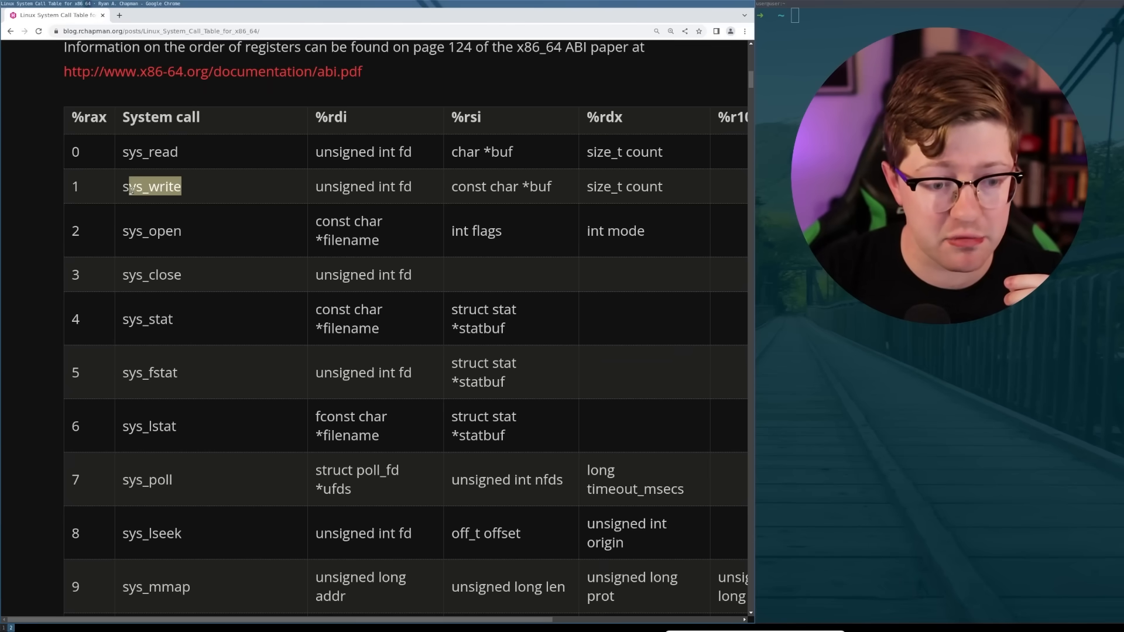
scroll("down", 3)
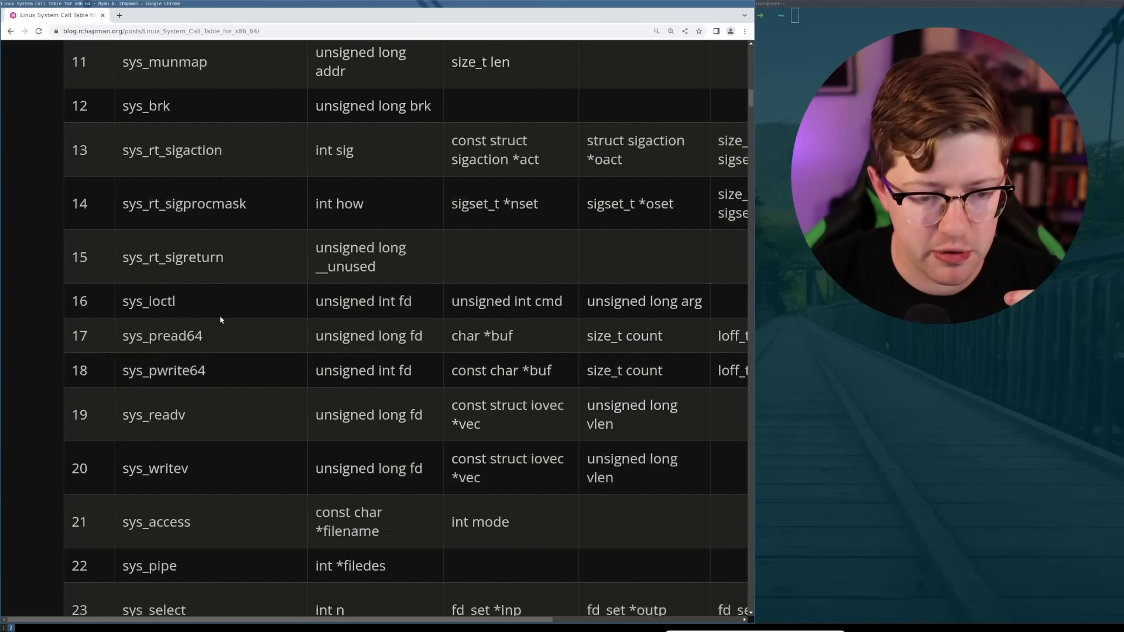
scroll("down", 3)
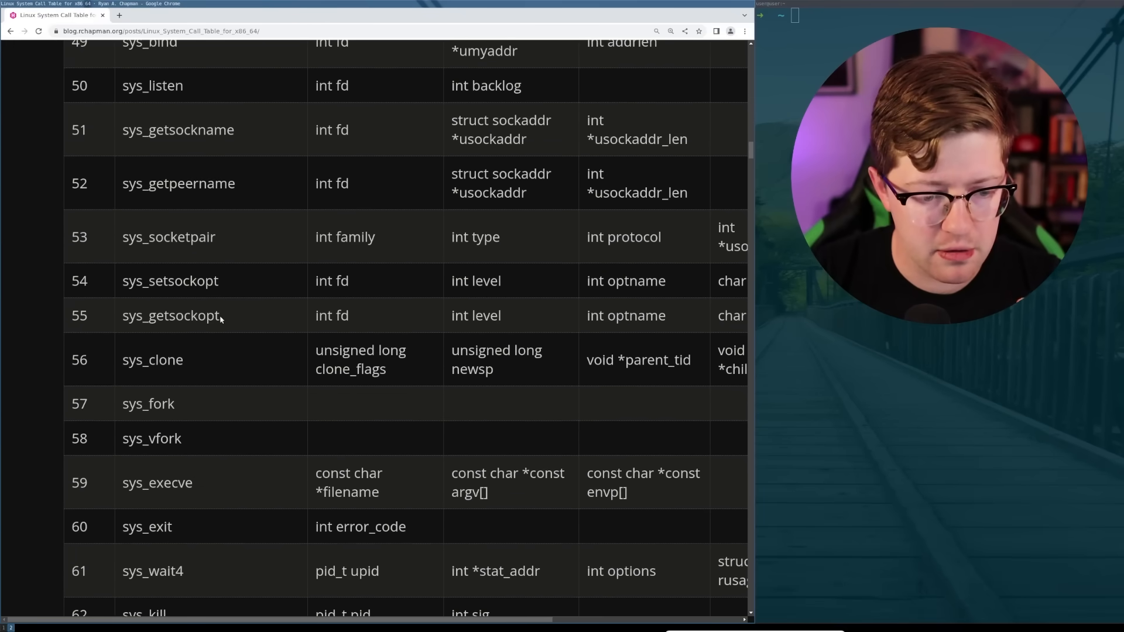
scroll("down", 3)
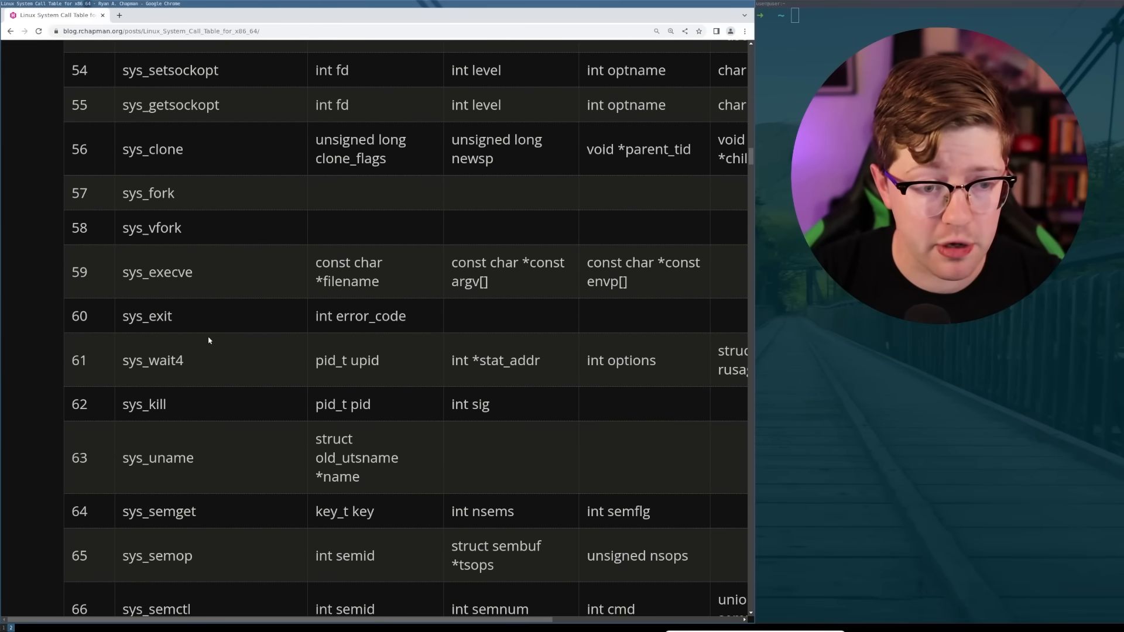
scroll("up", 3)
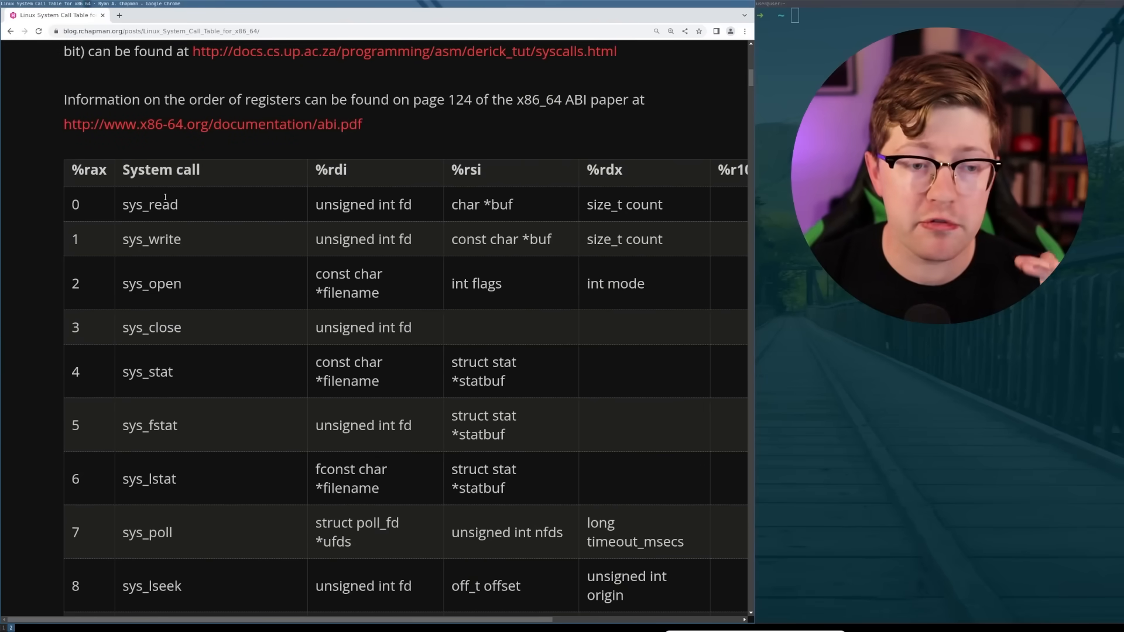
double_click(94, 170)
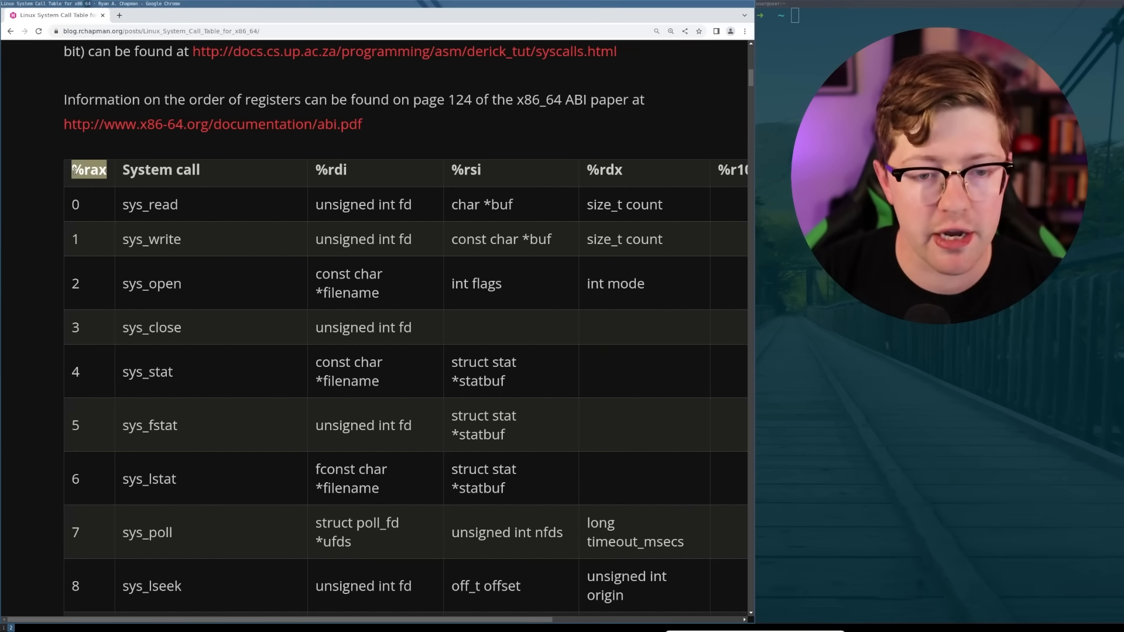
double_click(337, 204)
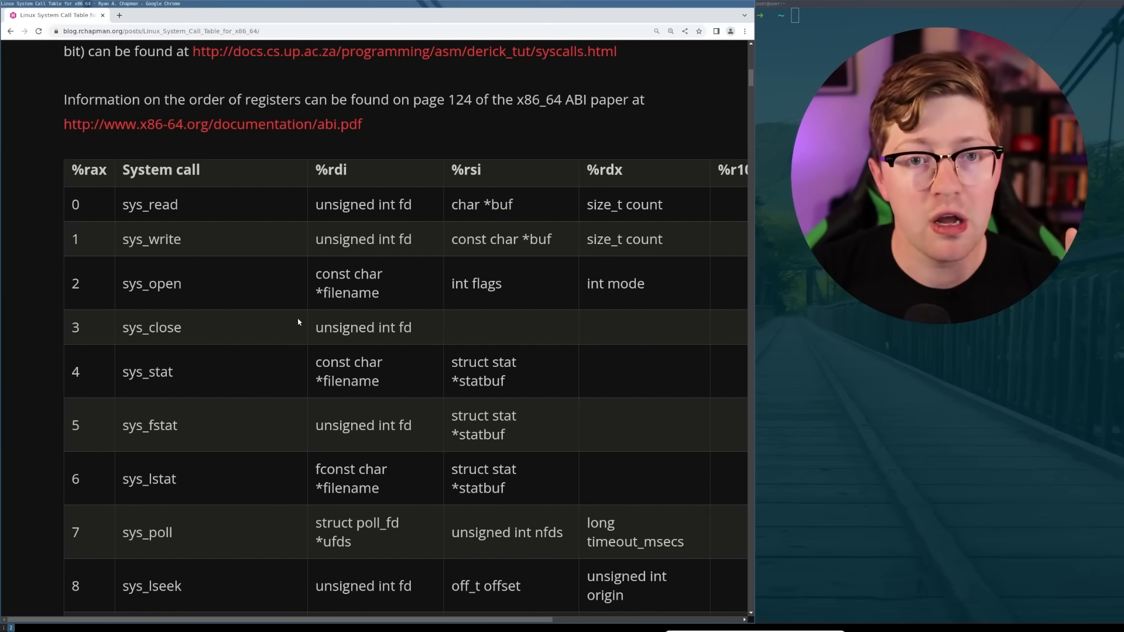
scroll("down", 3)
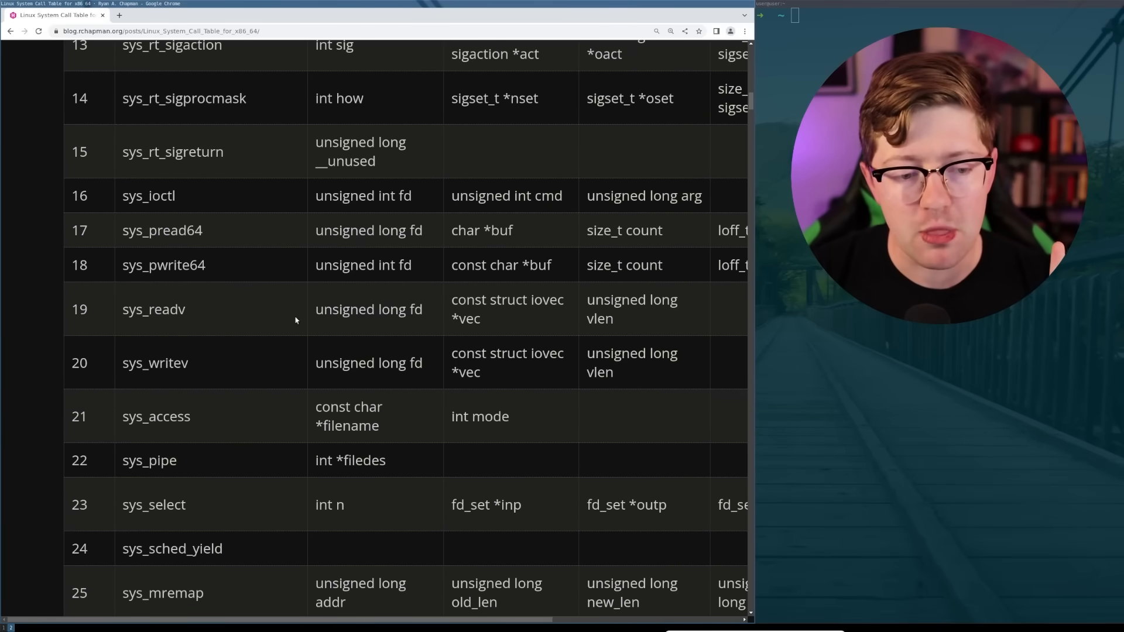
scroll("down", 3)
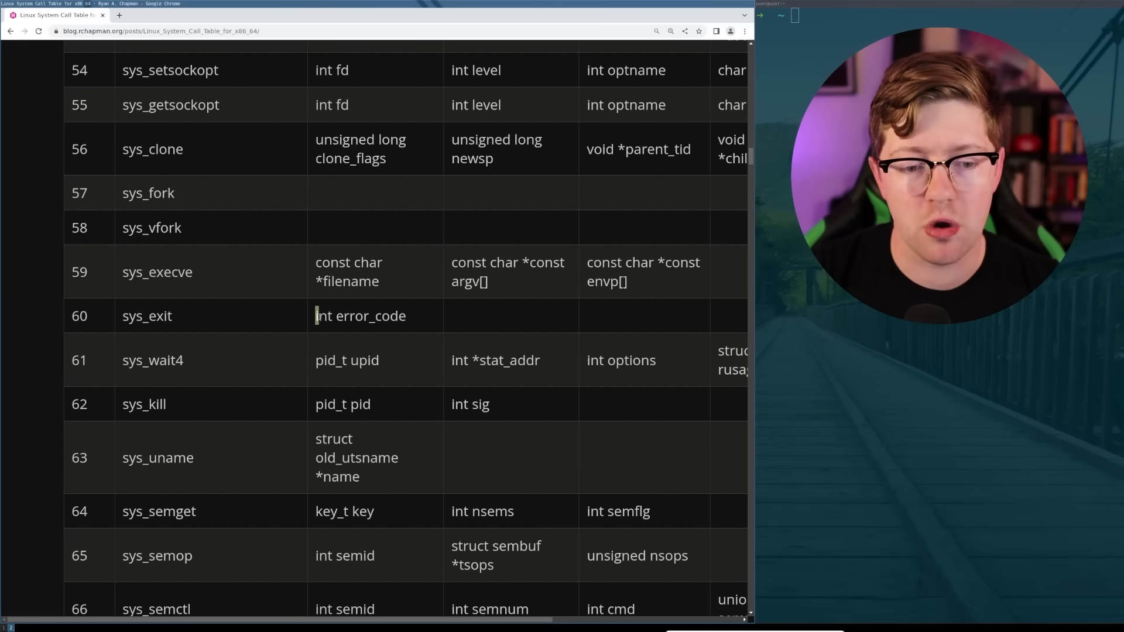
double_click(359, 314)
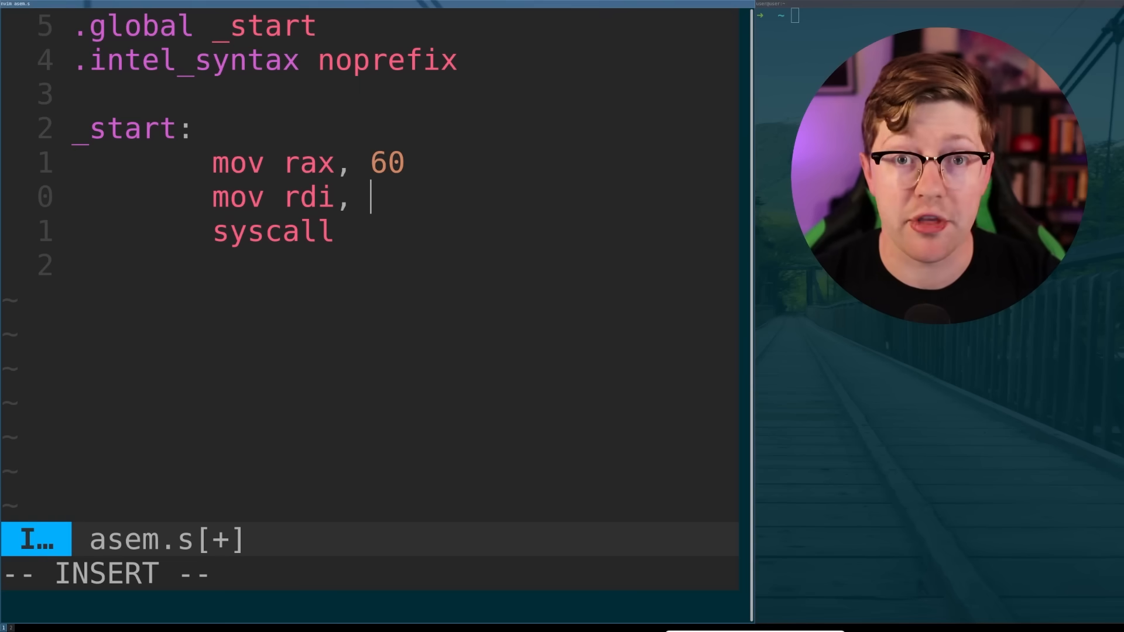
Step: Set the exit status operand to 69 in mov rdi, 69
type("69")
type("./")
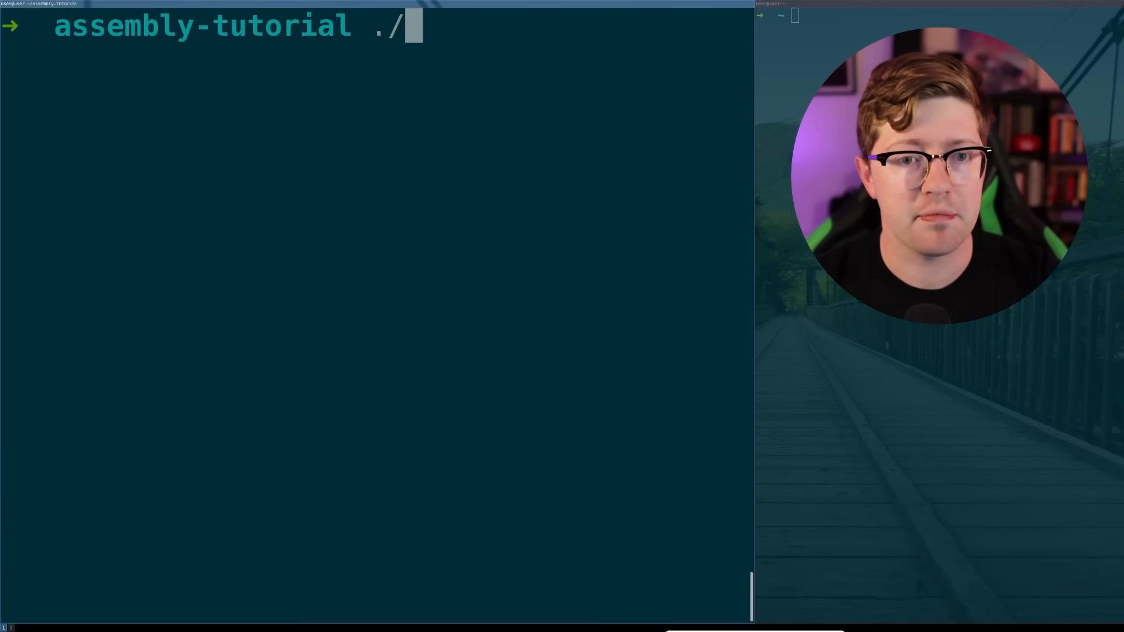
Step: Run ./asem and echo its exit status in the shell
type("asem")
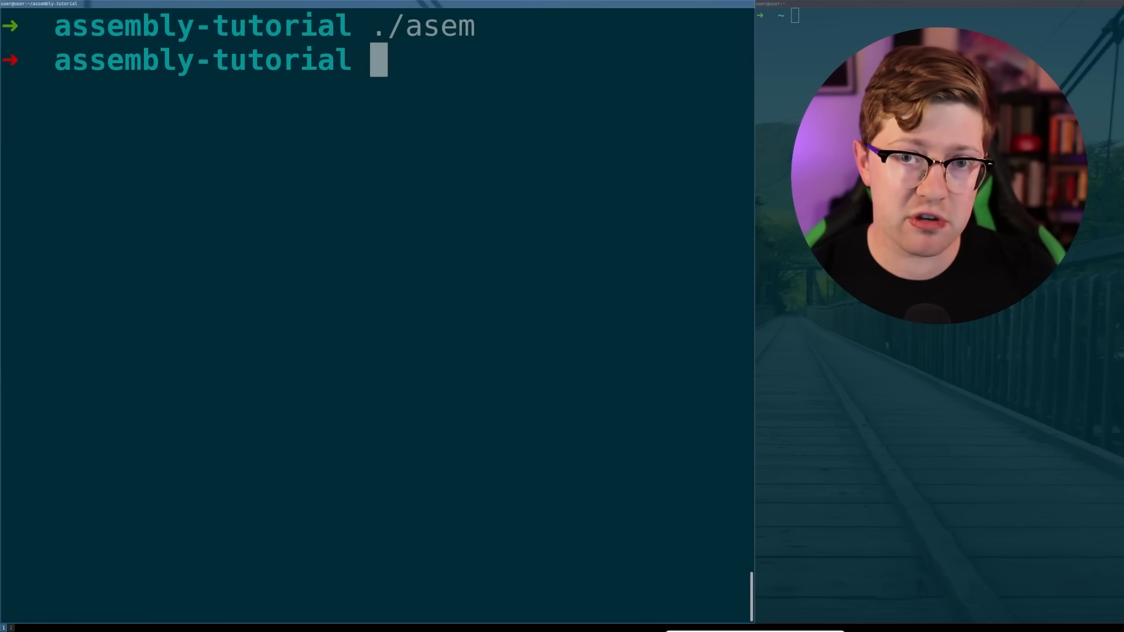
type("echo #")
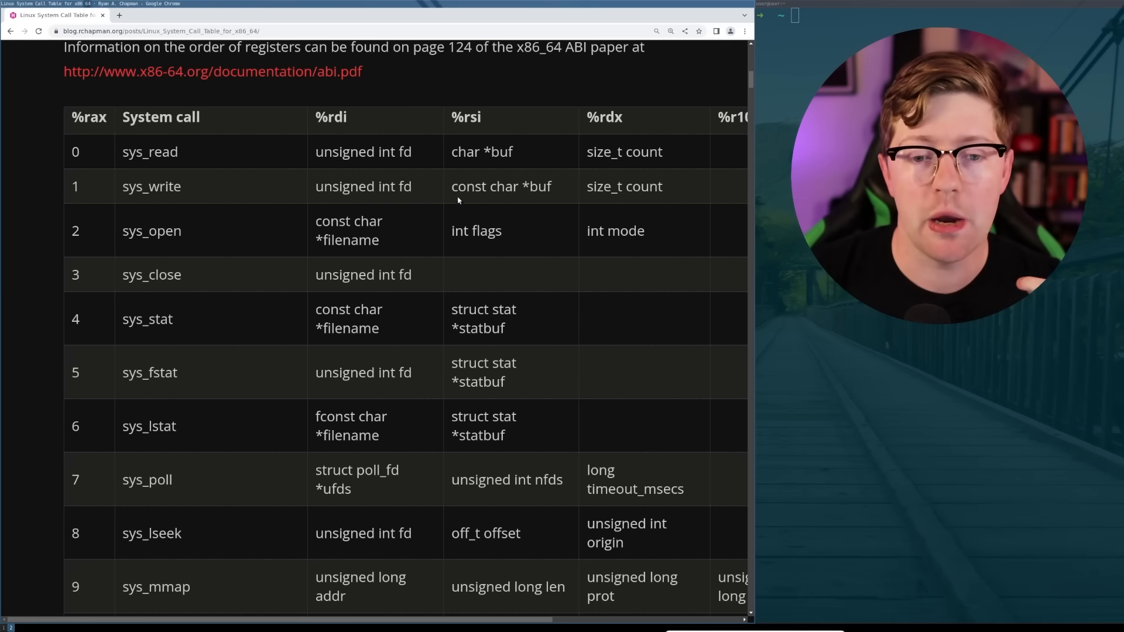
Step: Select the sys_write row in the Chrome system call table
double_click(501, 186)
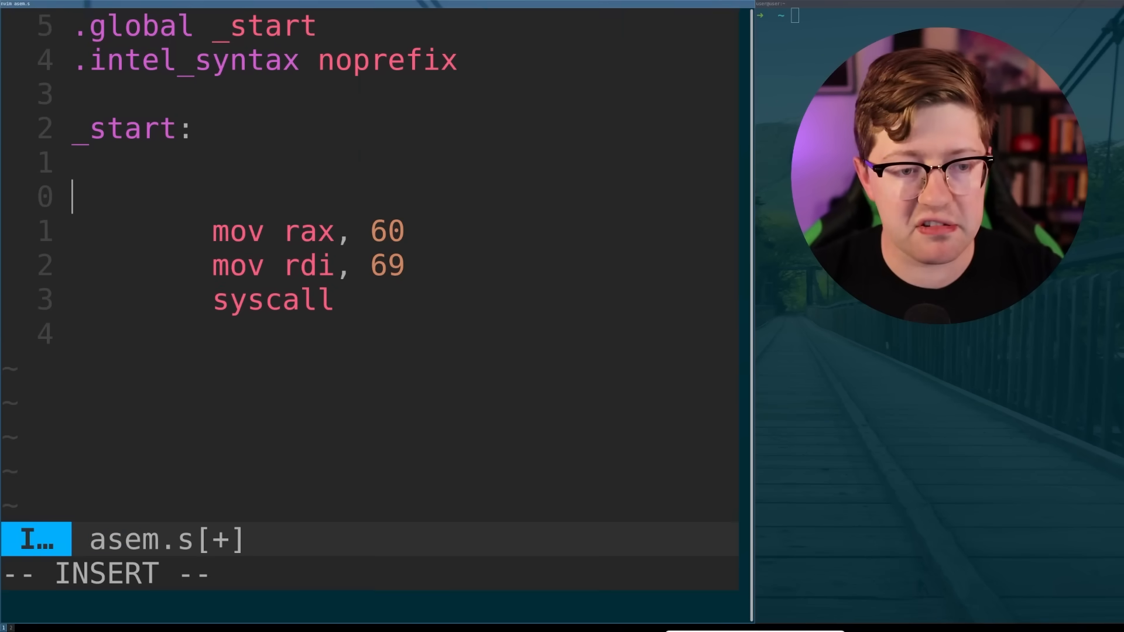
Step: Under a sys_write comment, set rax to 1 and rdi to 1
type(";l")
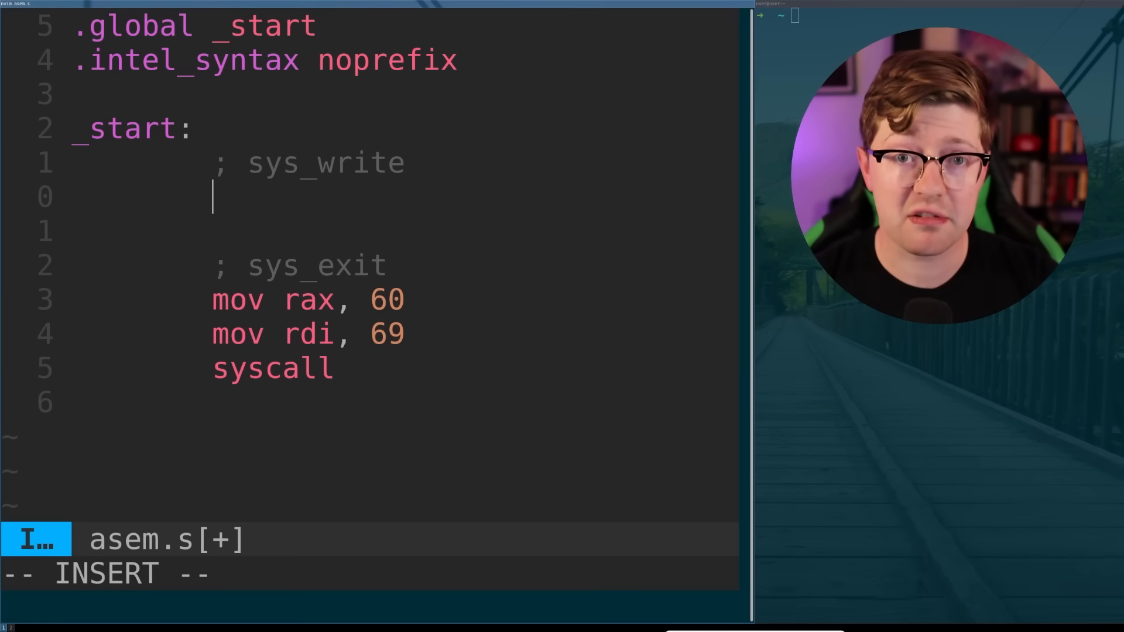
type("mo")
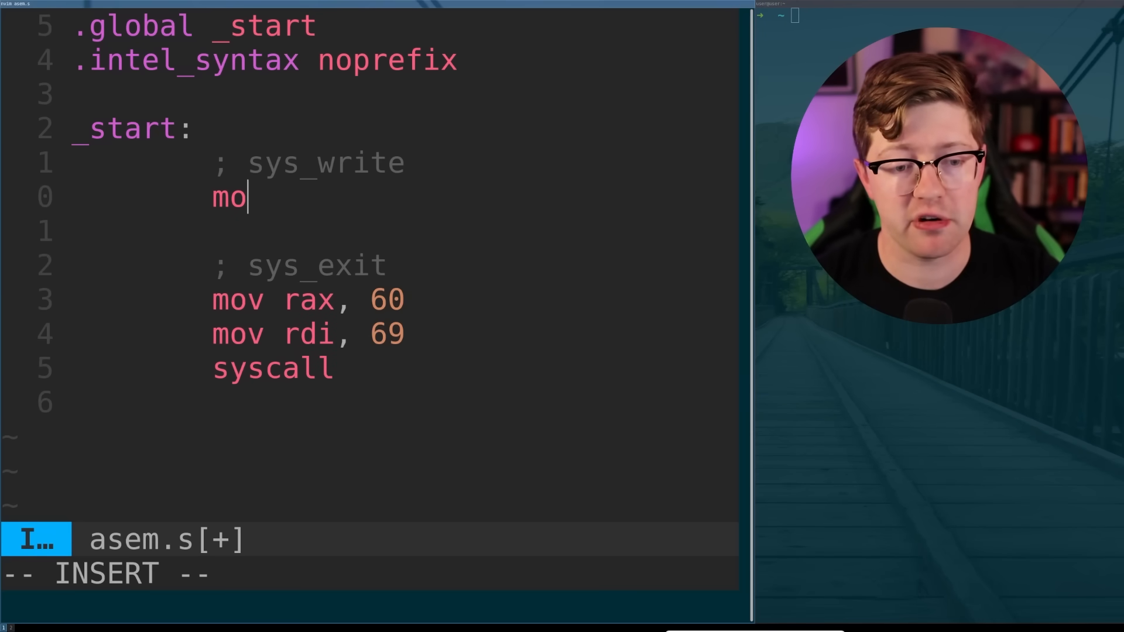
type("v rax, 1")
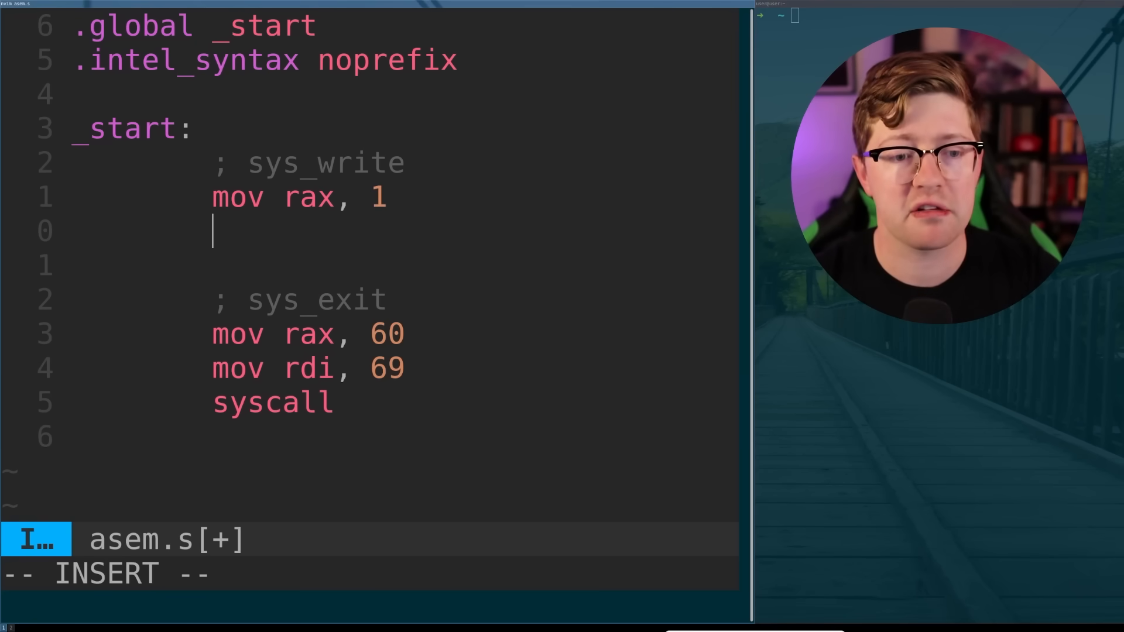
type("mov rd")
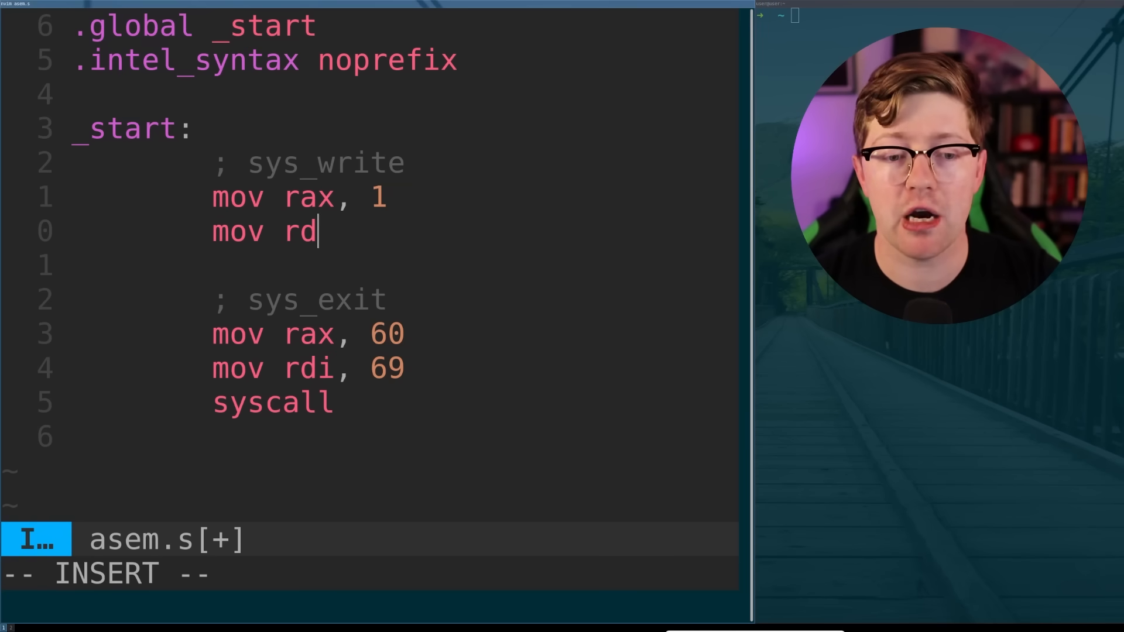
type("i,")
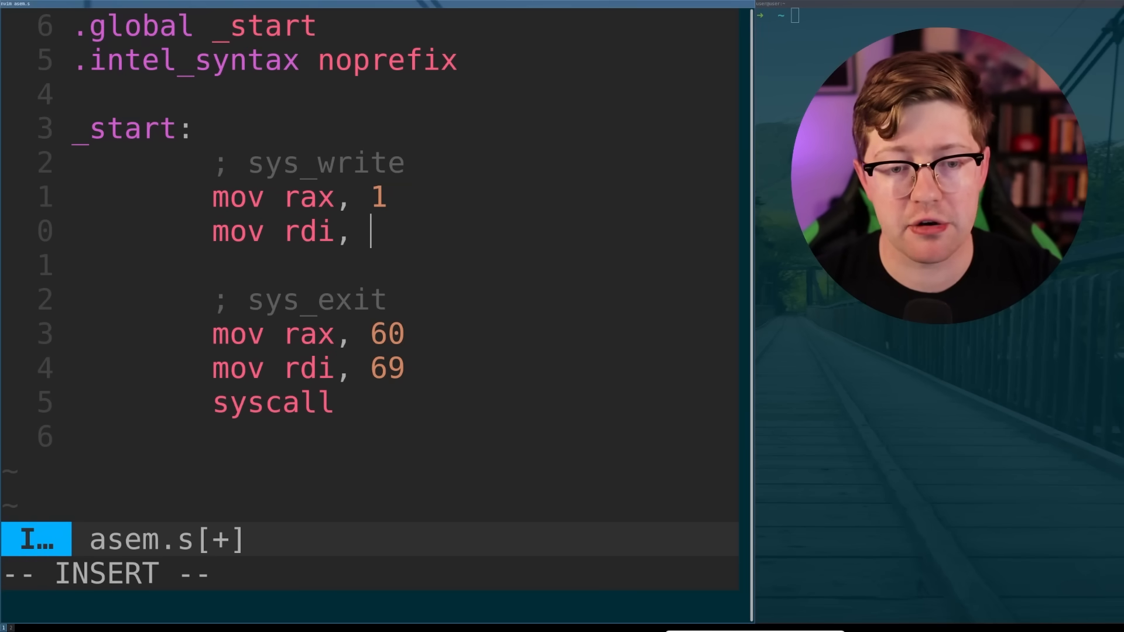
type("1")
type("mov")
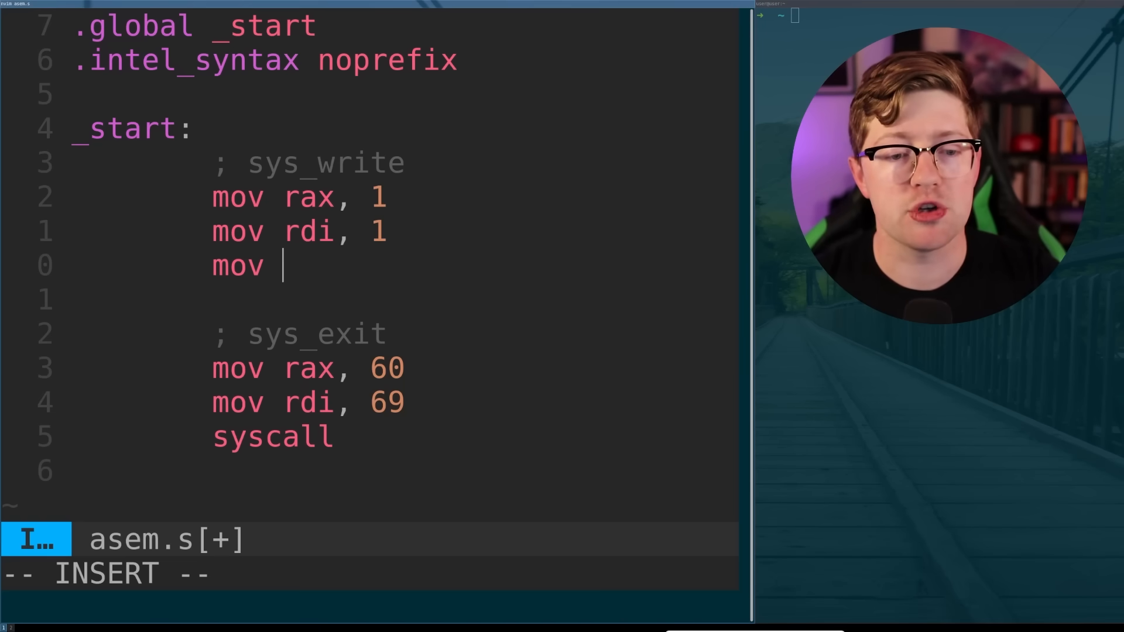
Step: Load hello_world's address into rsi with lea, set rdx to 13 and issue syscall
type("rsi,")
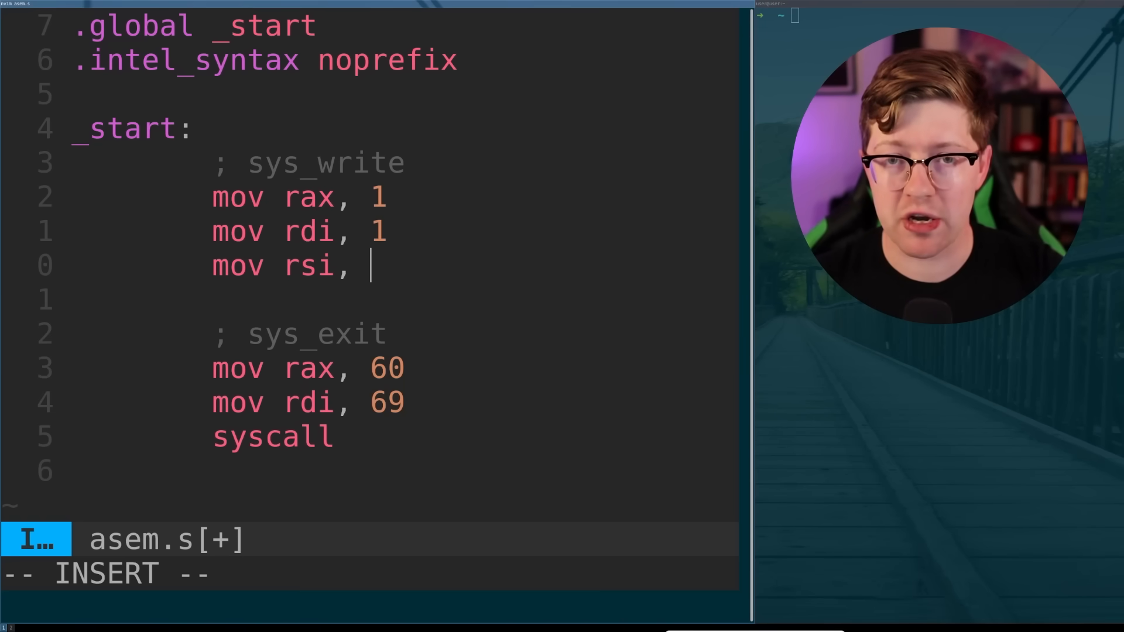
key("BackSpace")
type("l")
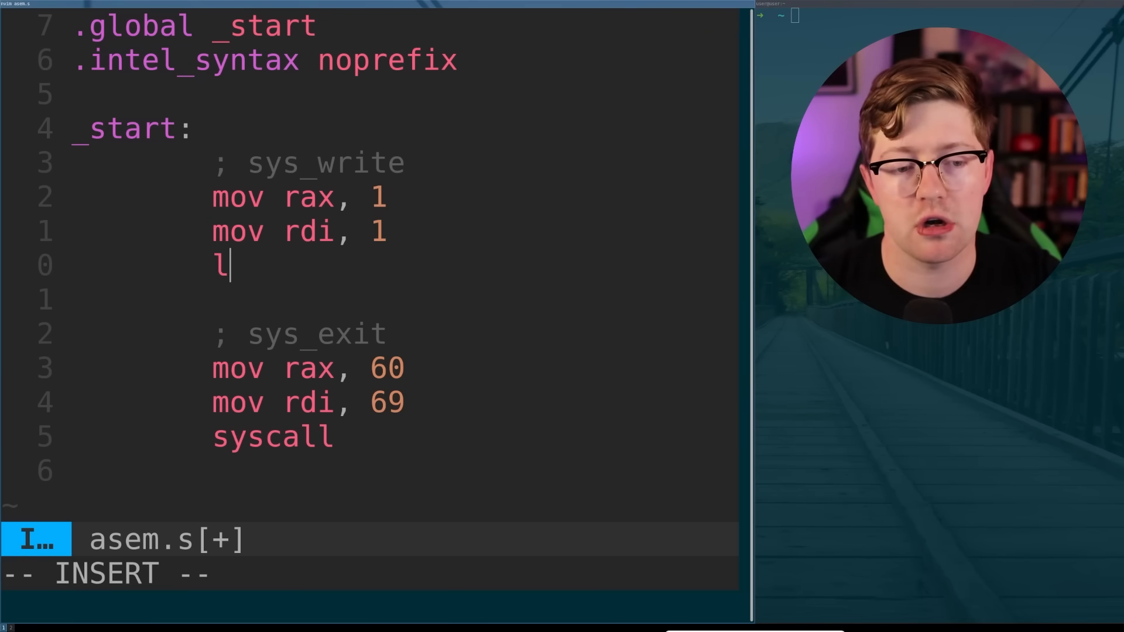
type("ea")
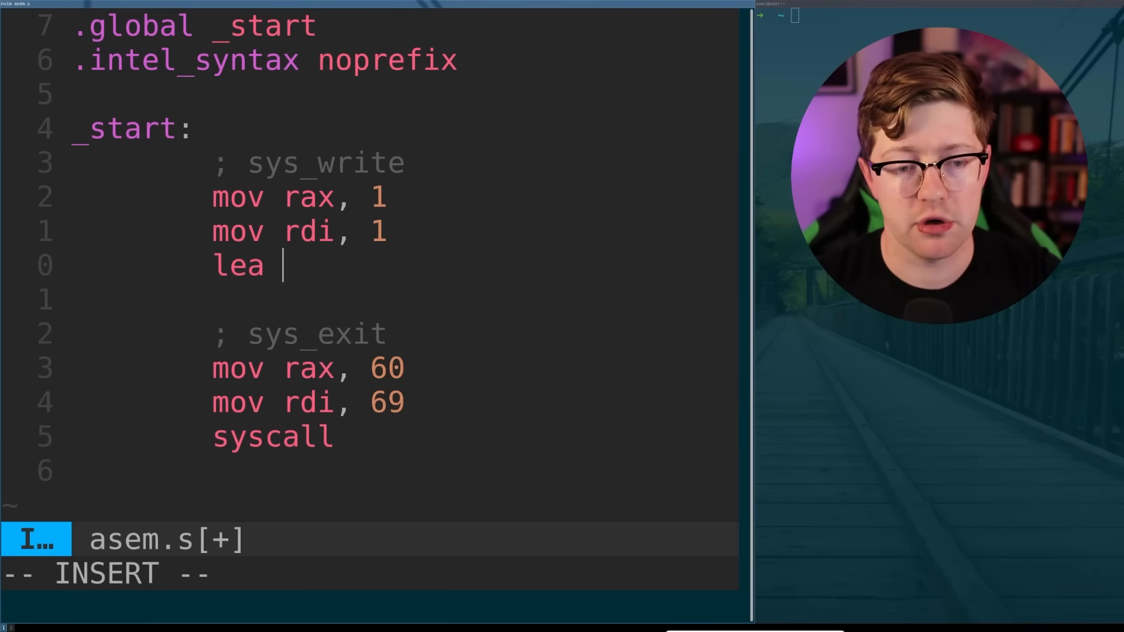
type("rsi, [")
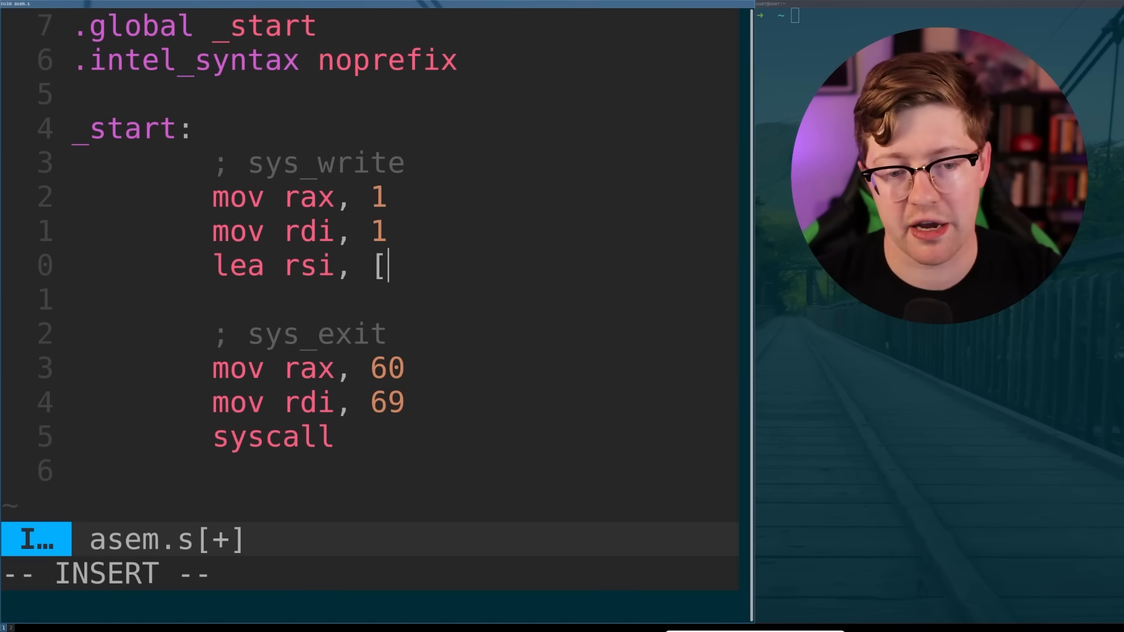
type("hello_world]")
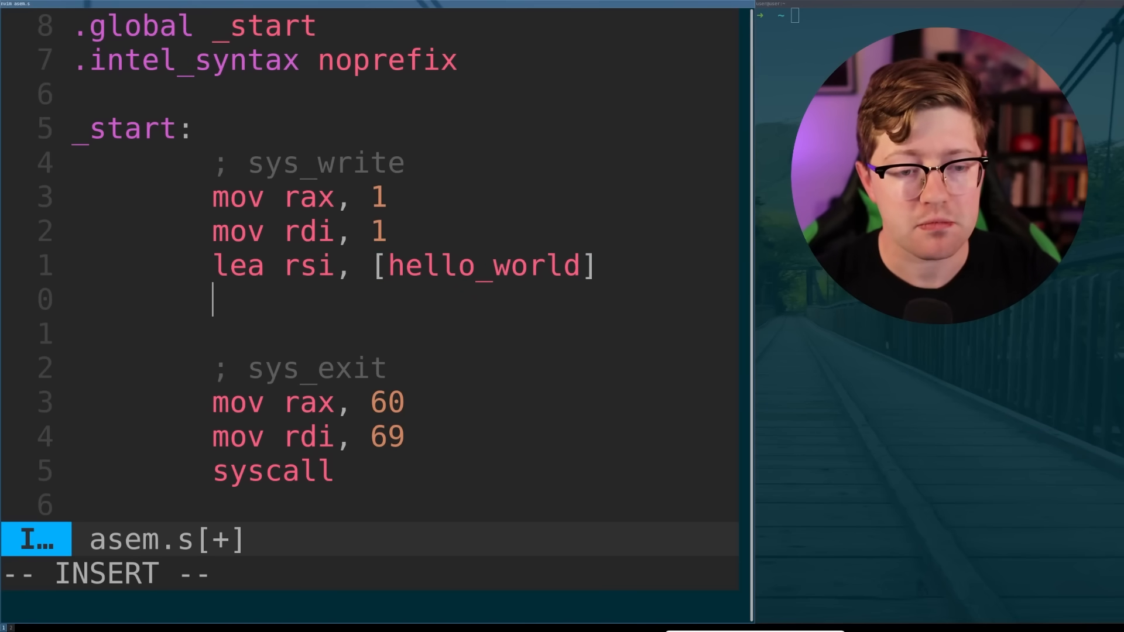
type("mov rdx,")
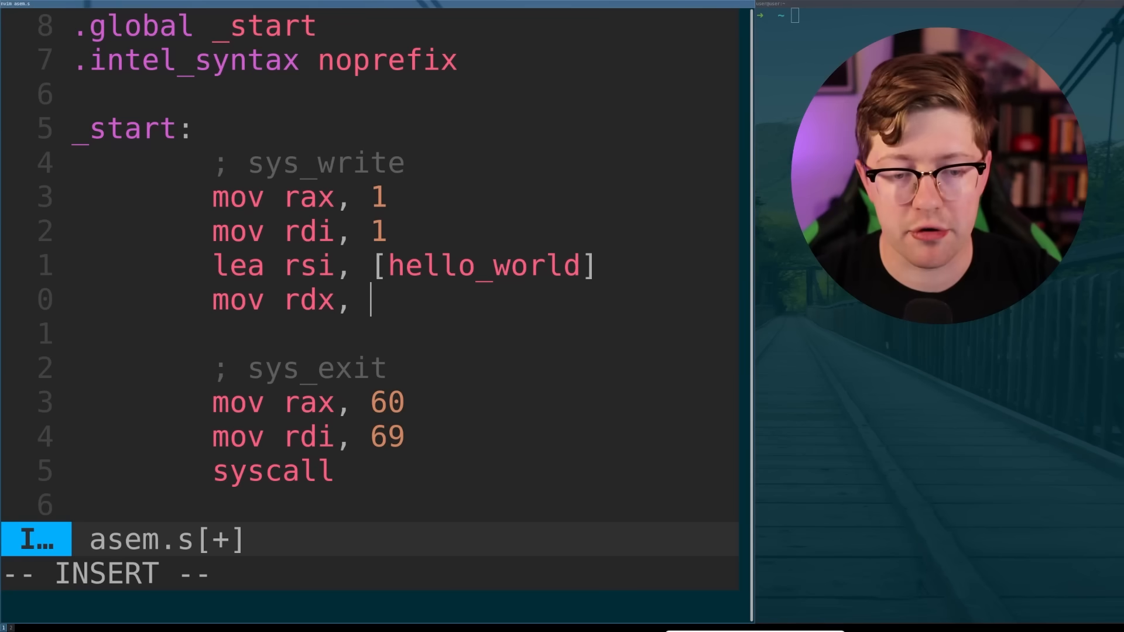
type("13")
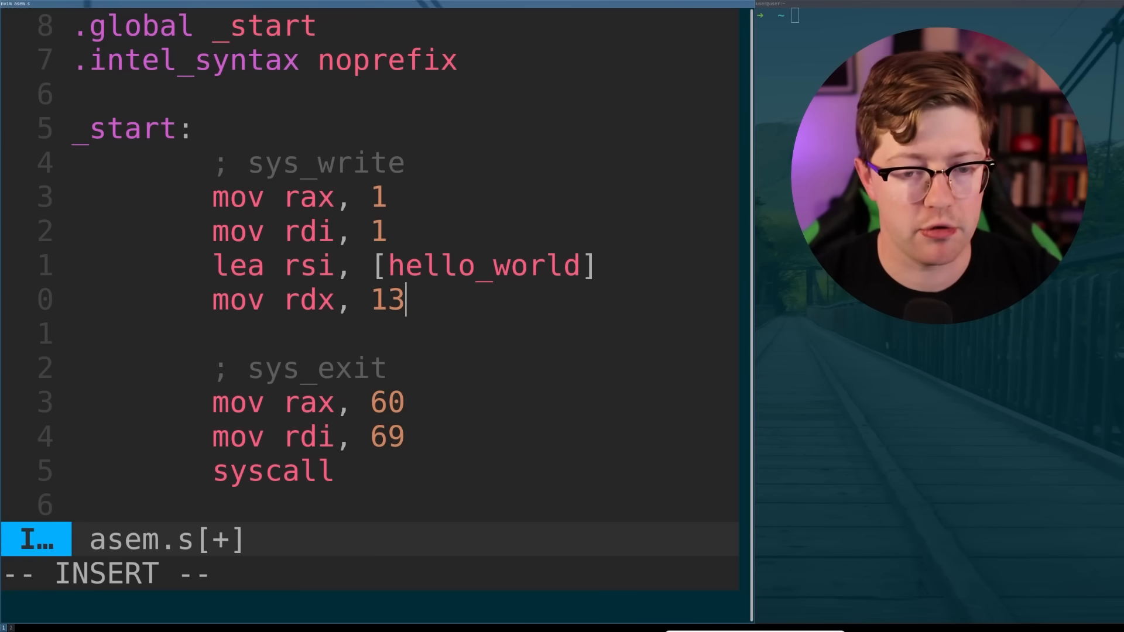
type("syscak")
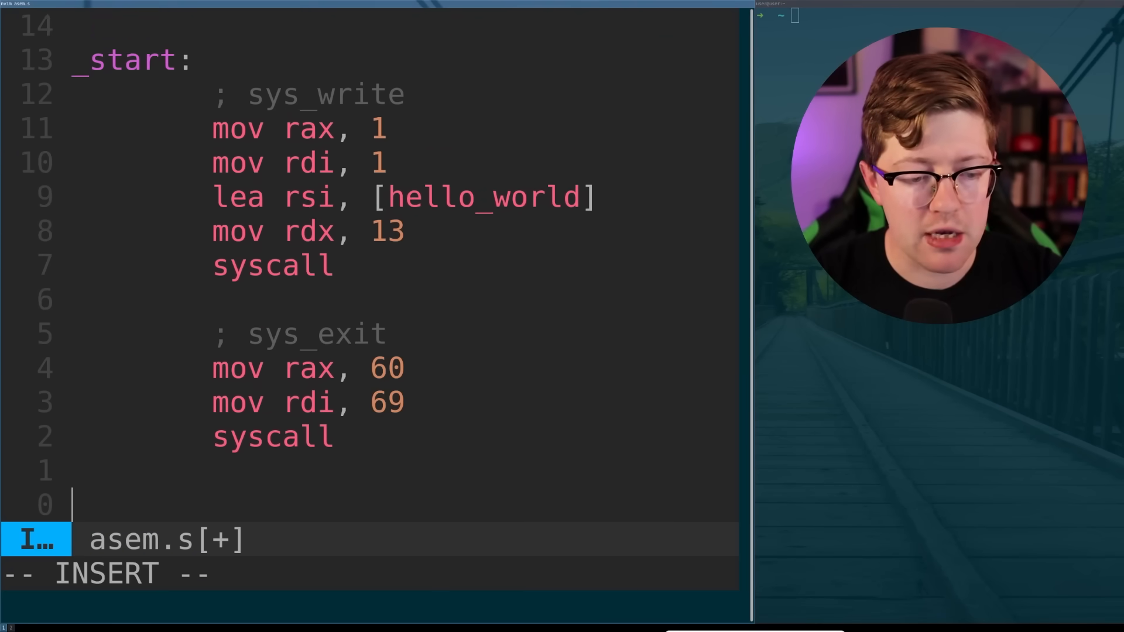
Step: Add a hello_world: label holding .asciz "Hello, World!\n"
type("hello_")
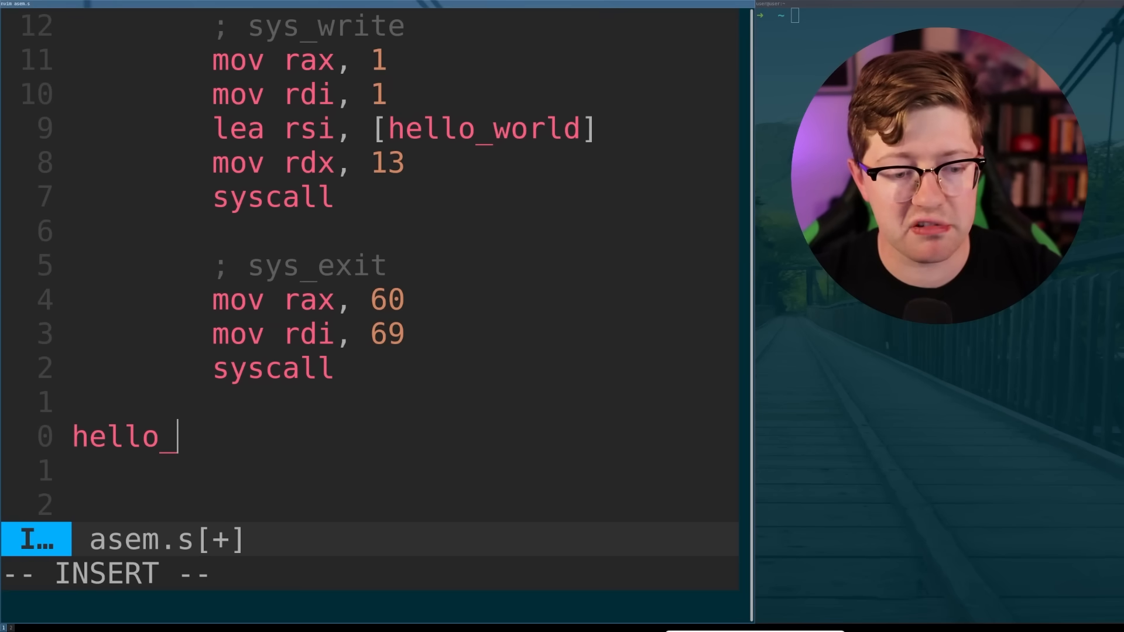
type("world:")
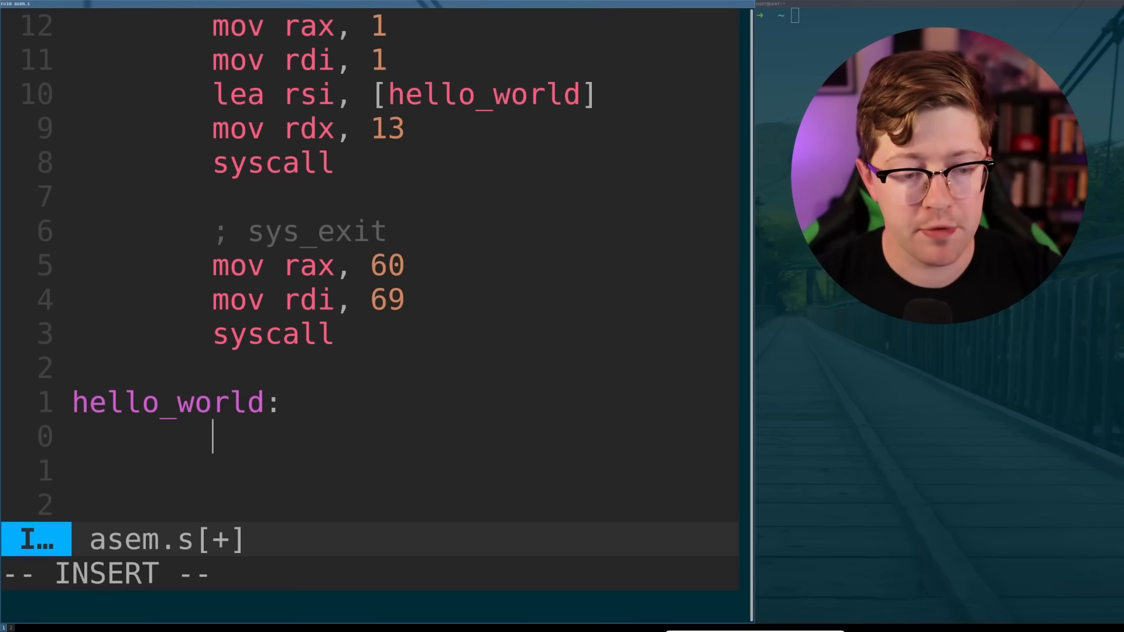
type(".asciz")
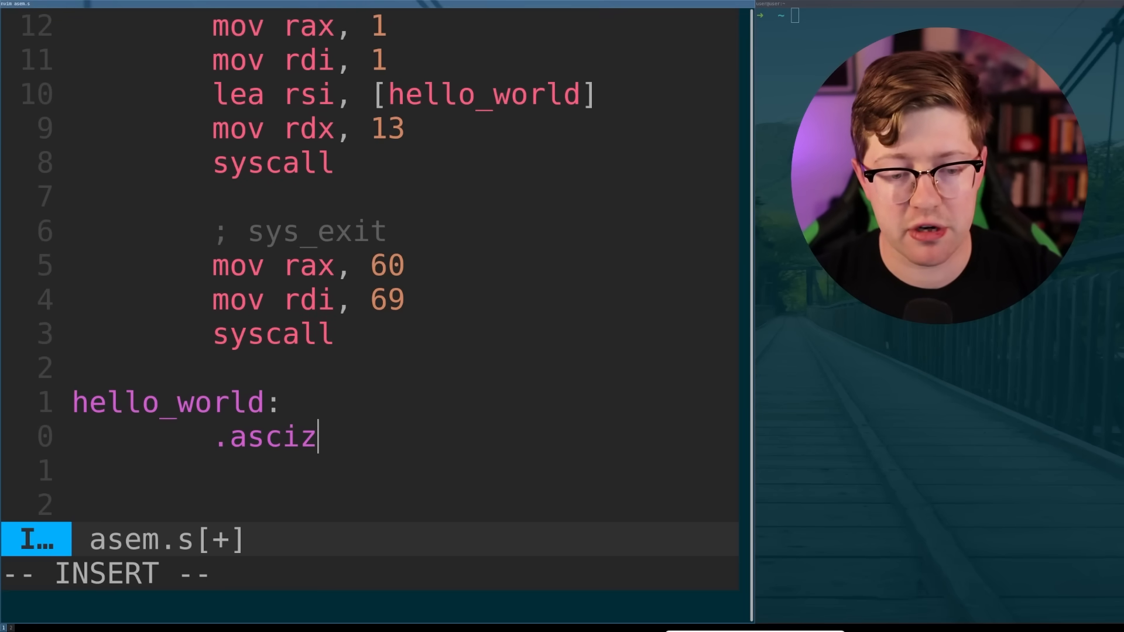
type("\"Hell")
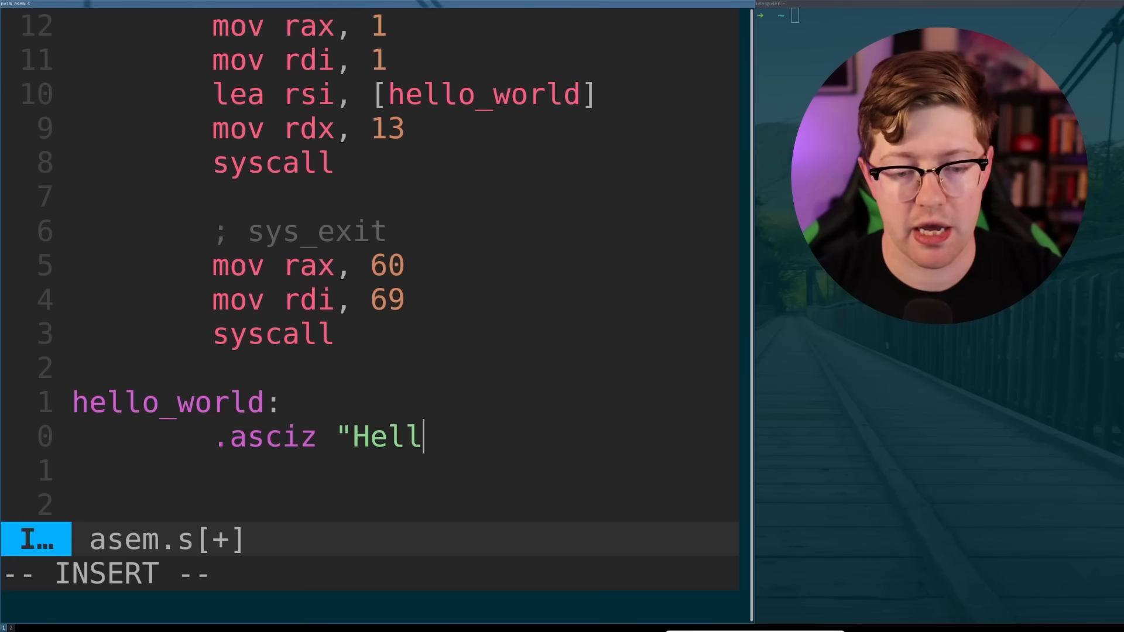
type("o, World")
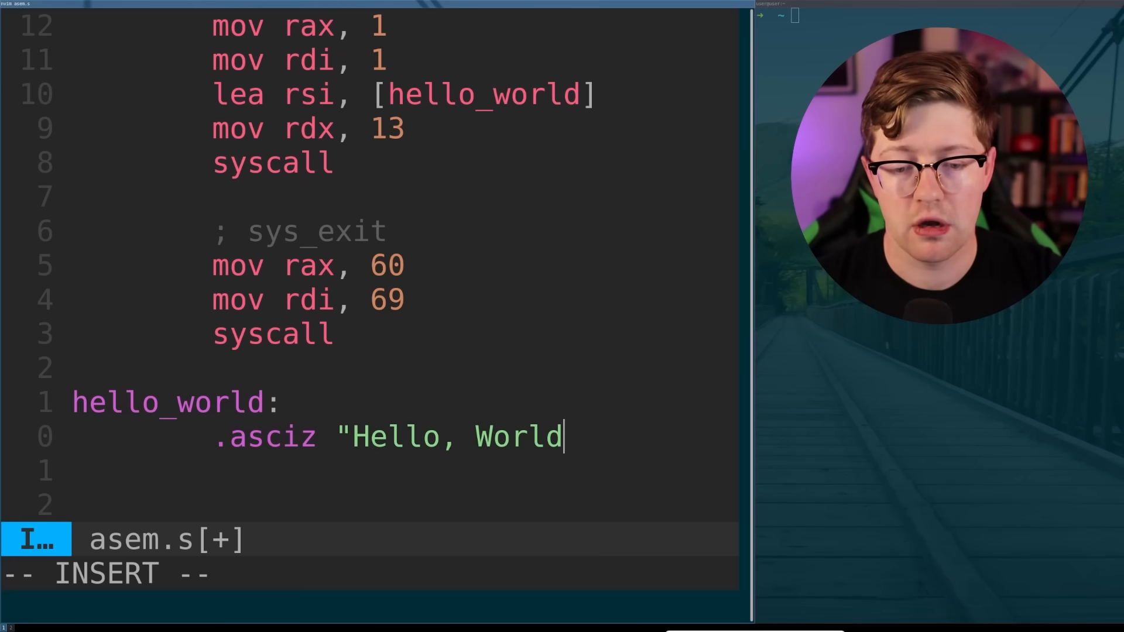
type("!\\n\"")
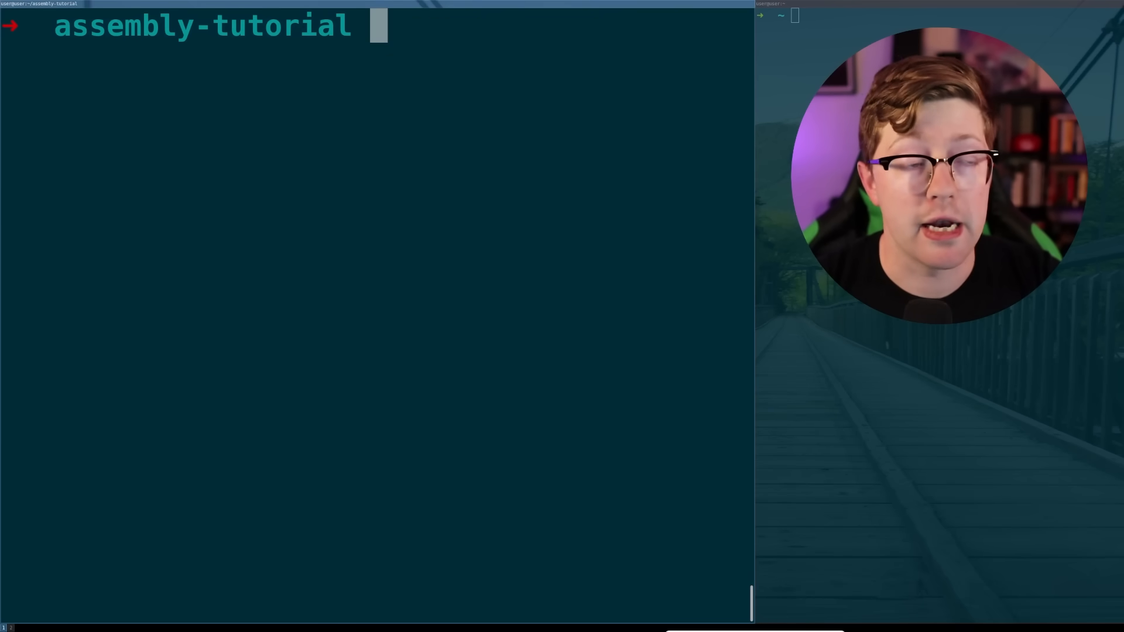
Step: Rerun the recalled as command, hit errors, and resume Neovim to fix the // comments
type("as")
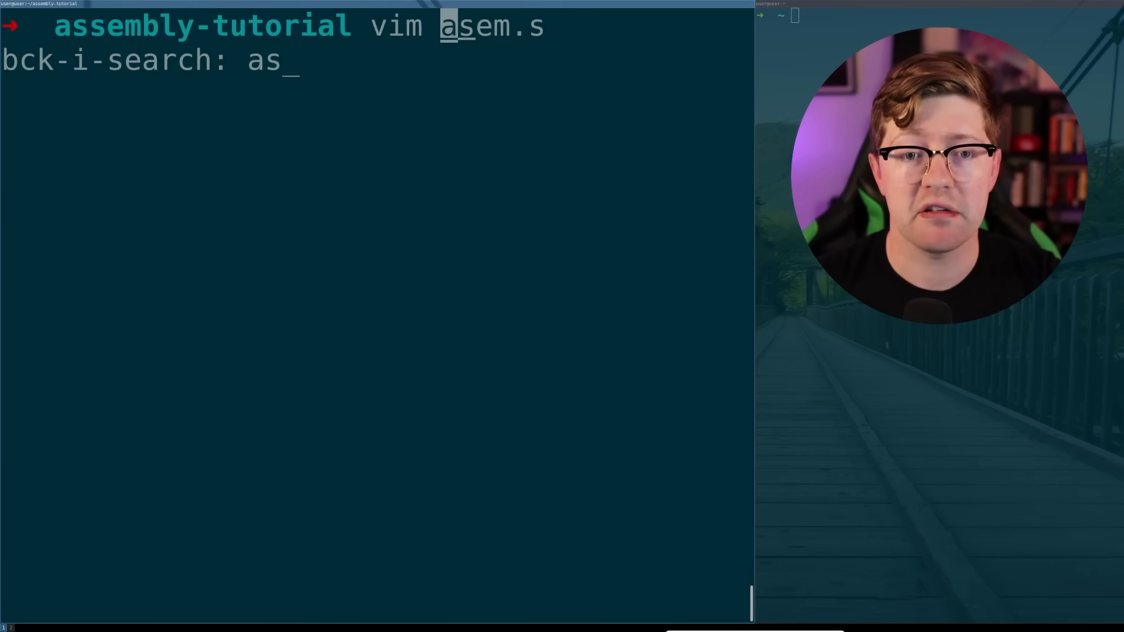
key("Enter")
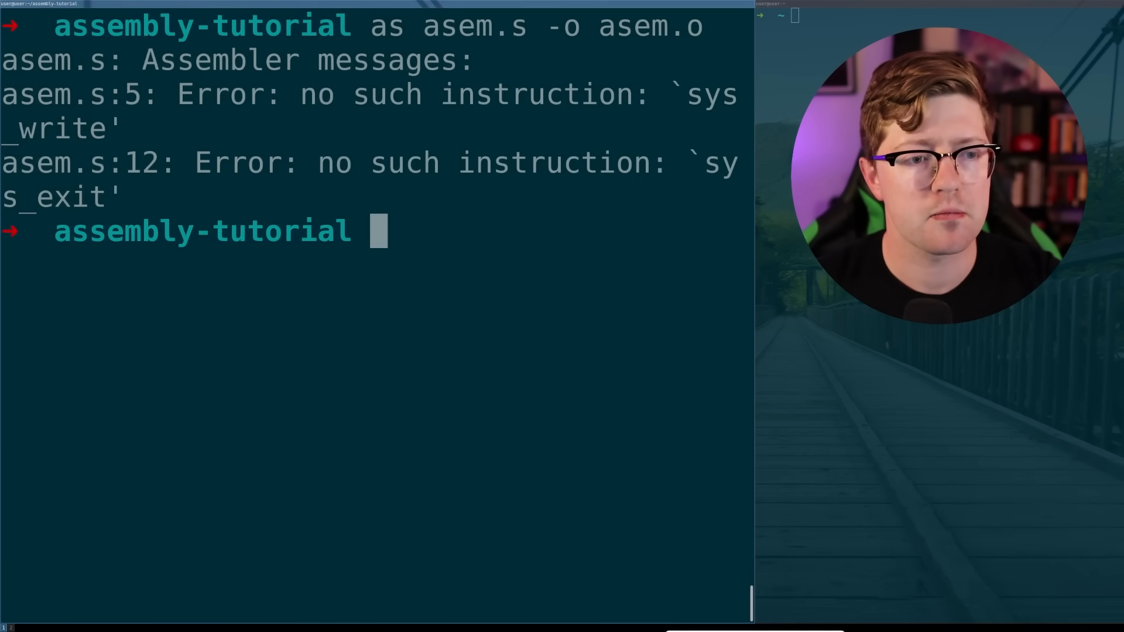
type("fg")
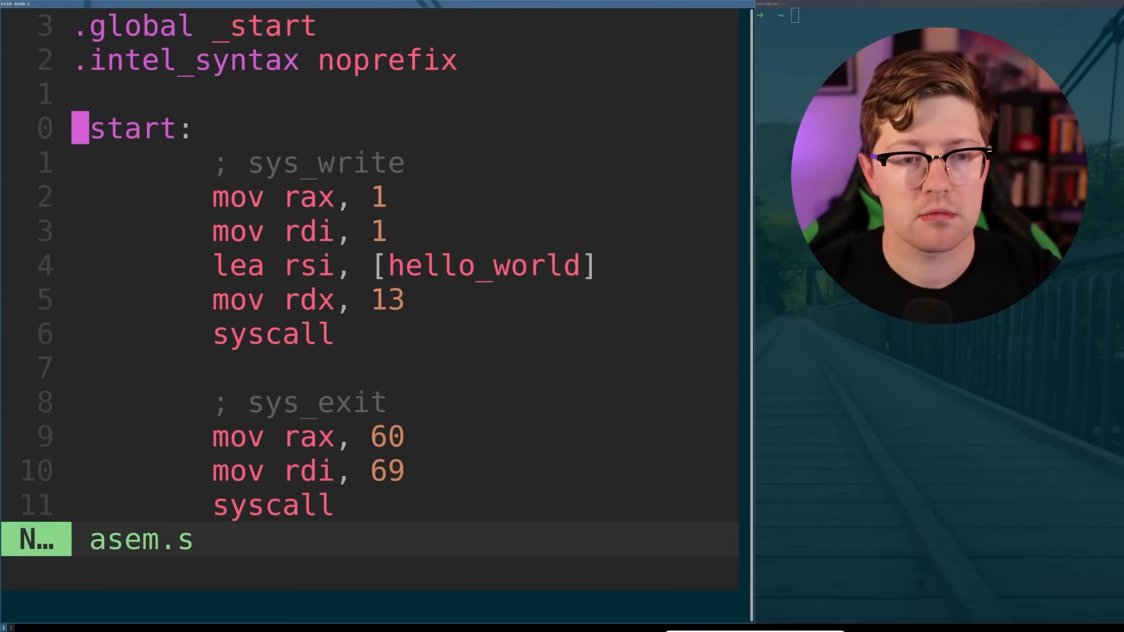
type("//")
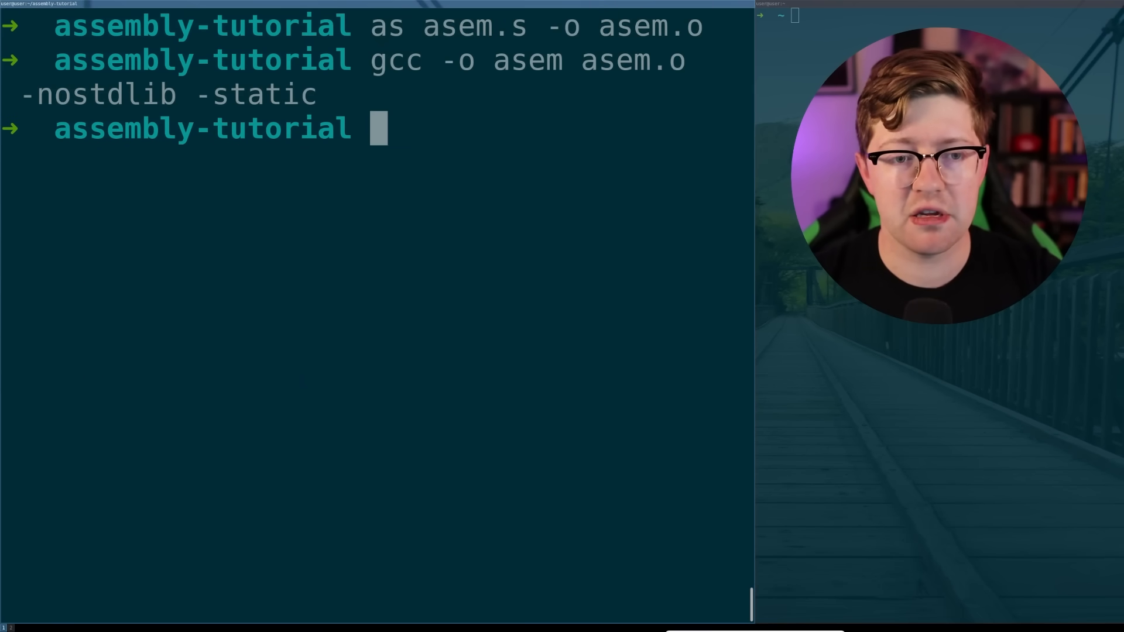
Step: Run ./asem so it prints Hello, World!, then recall the earlier assemble command from history
type("./asem")
type("vim asem.s")
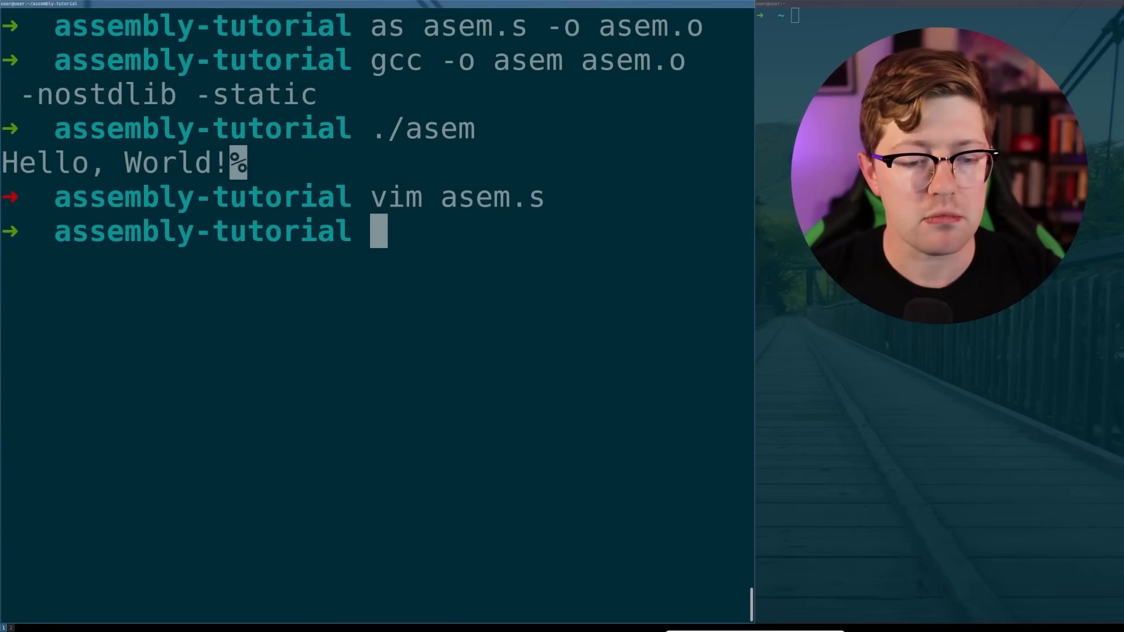
key("ctrl+r")
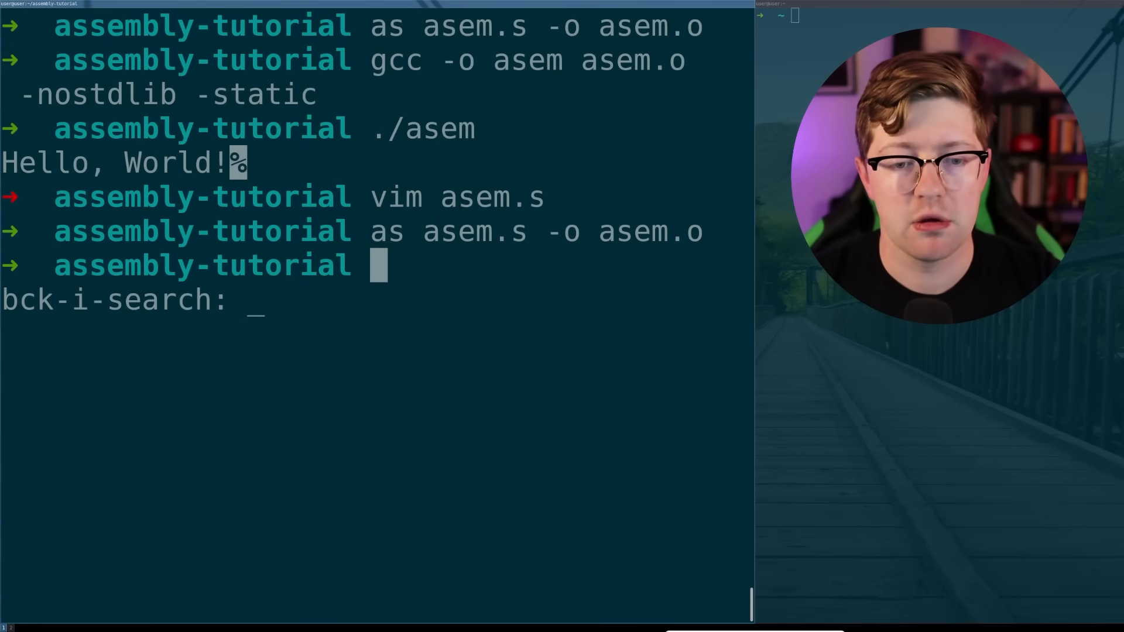